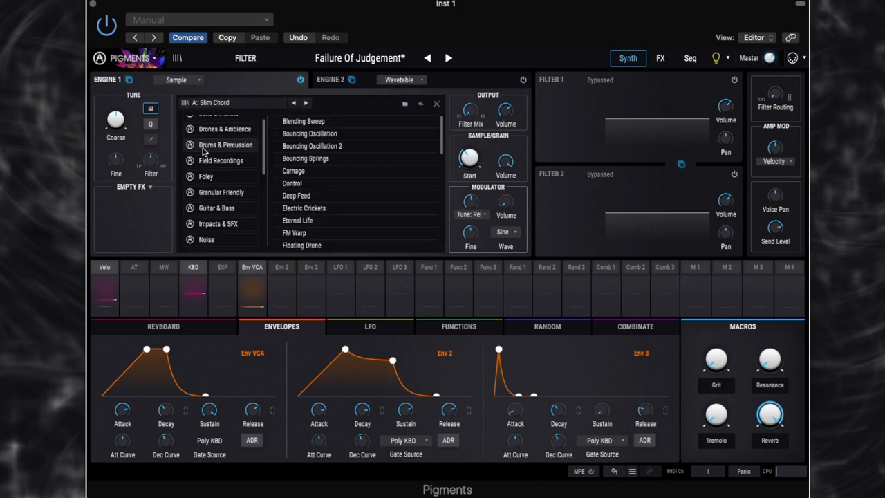
Browse the Synth Pads sample category, then close the browser to return to Slim Chord.
scroll("down", 3)
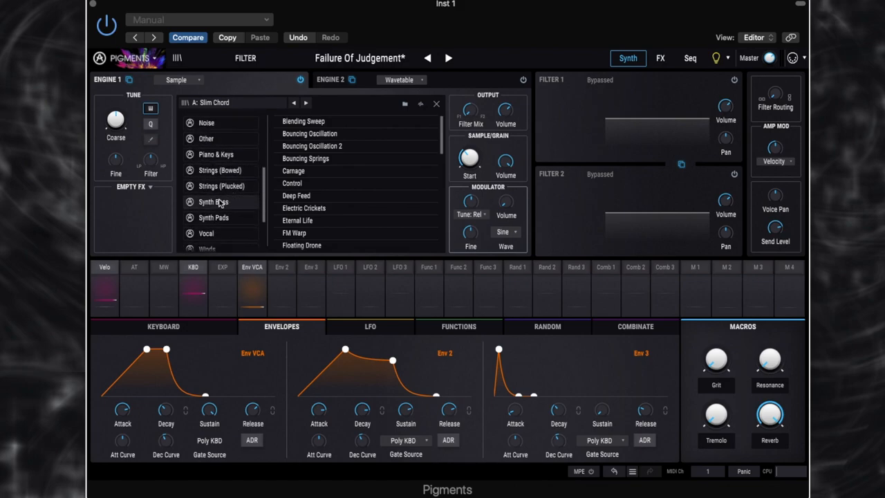
left_click(212, 210)
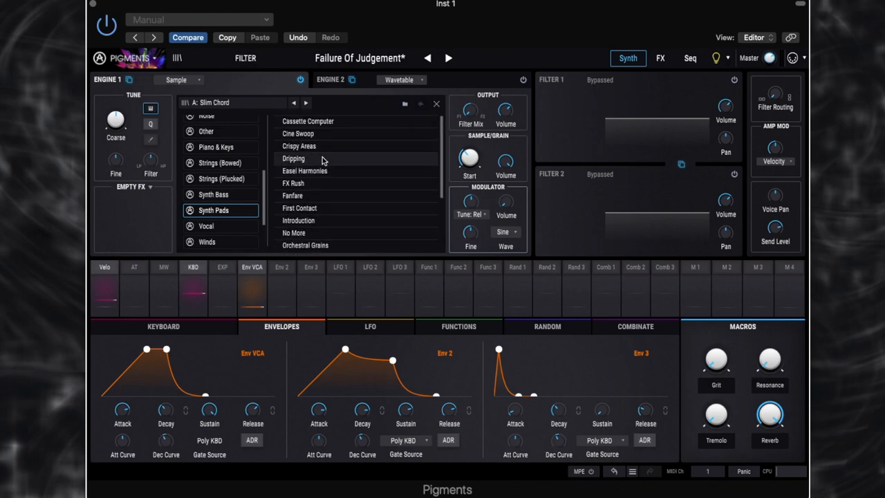
left_click(410, 102)
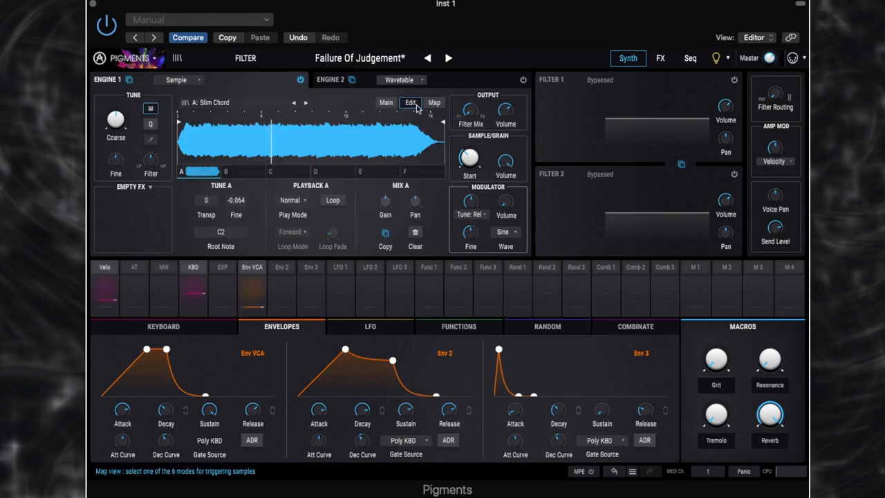
mouse_move(381, 143)
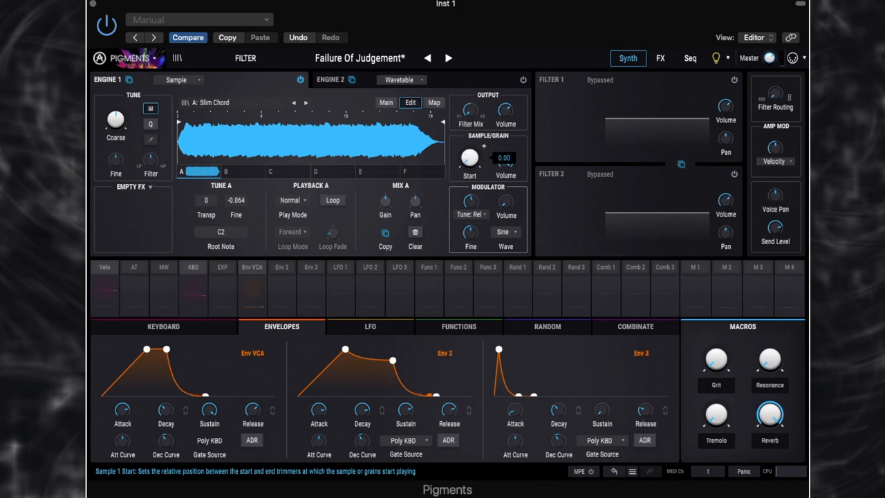
Raise the Slim Chord sample start to about 0.308.
left_click_drag(469, 158, 469, 148)
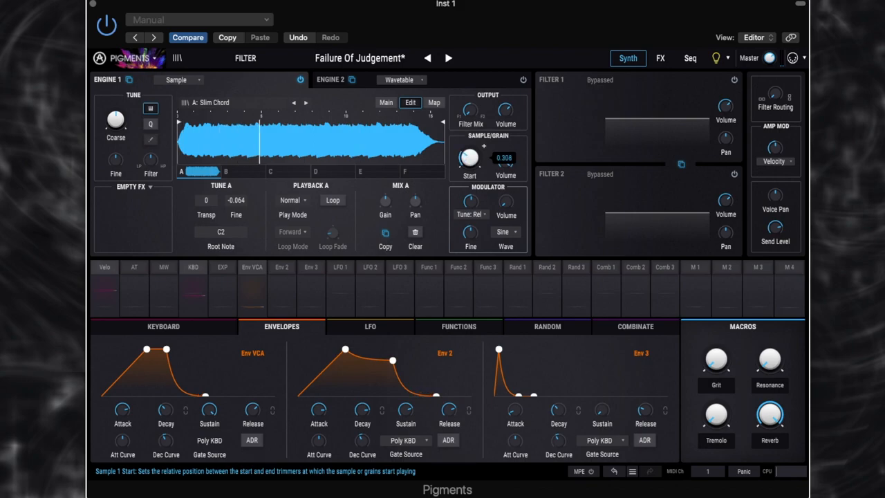
left_click_drag(469, 158, 470, 151)
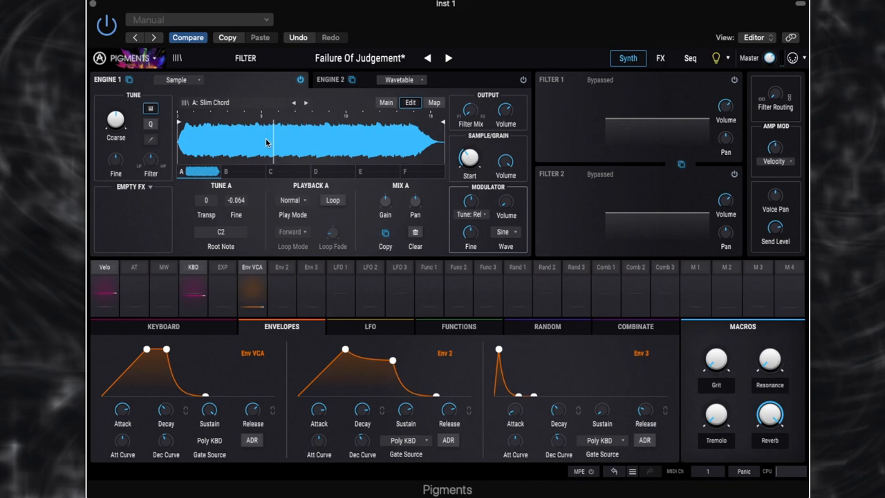
mouse_move(307, 152)
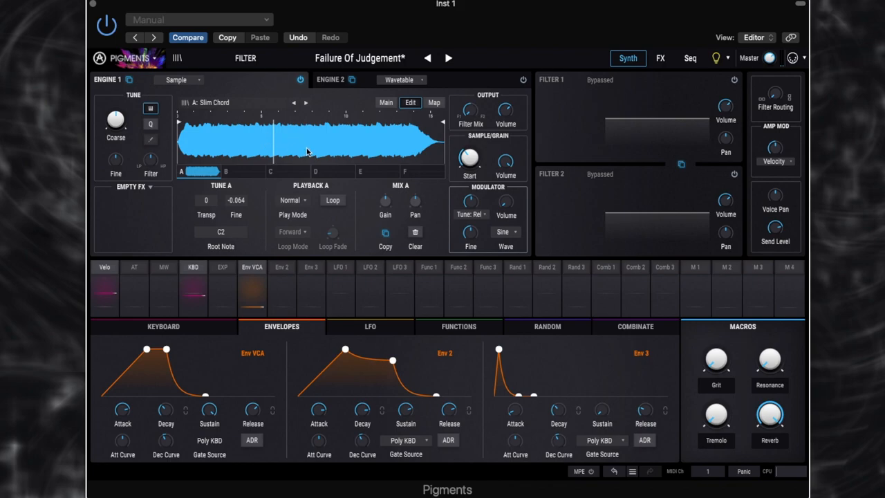
mouse_move(410, 119)
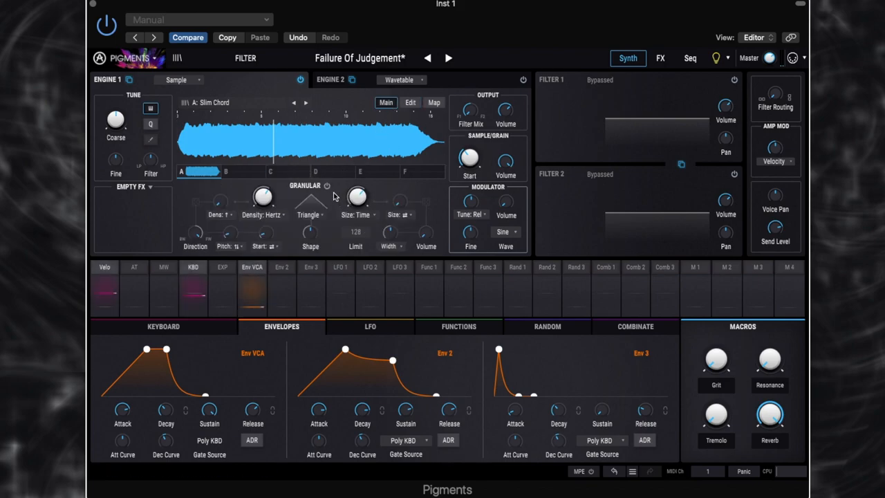
Return to the sample's edit parameters and enable looping for Slim Chord.
left_click(410, 103)
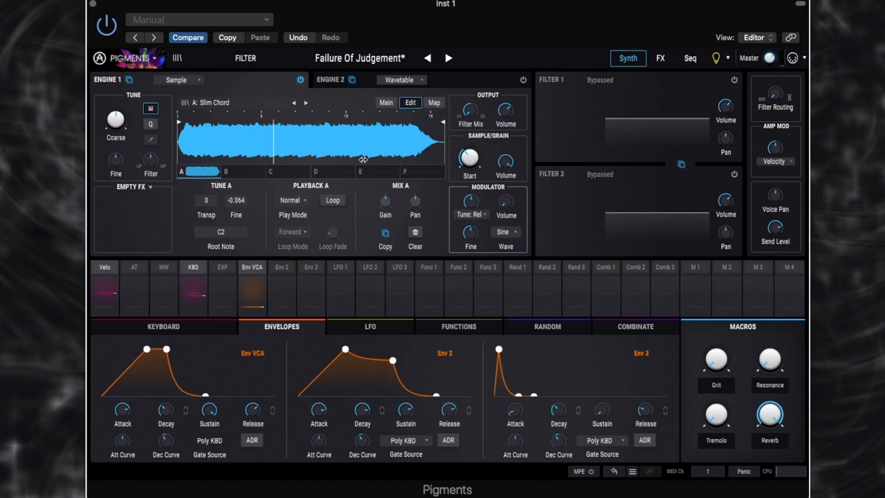
left_click(332, 200)
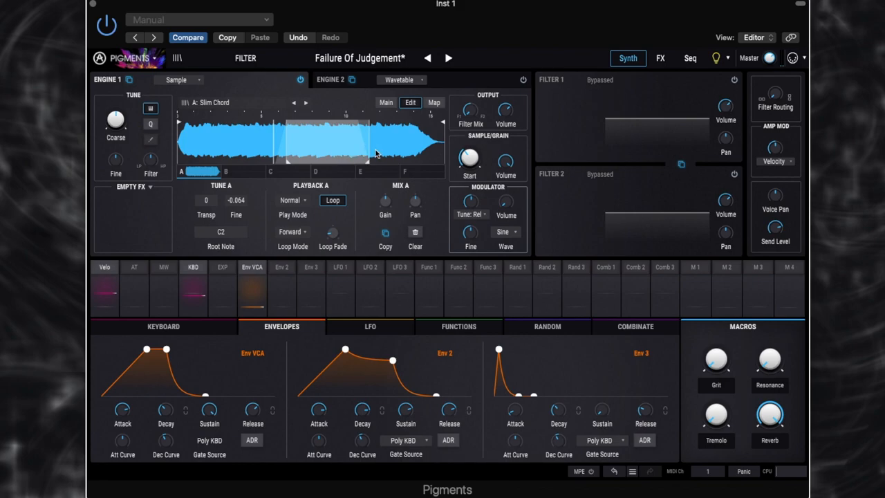
mouse_move(387, 146)
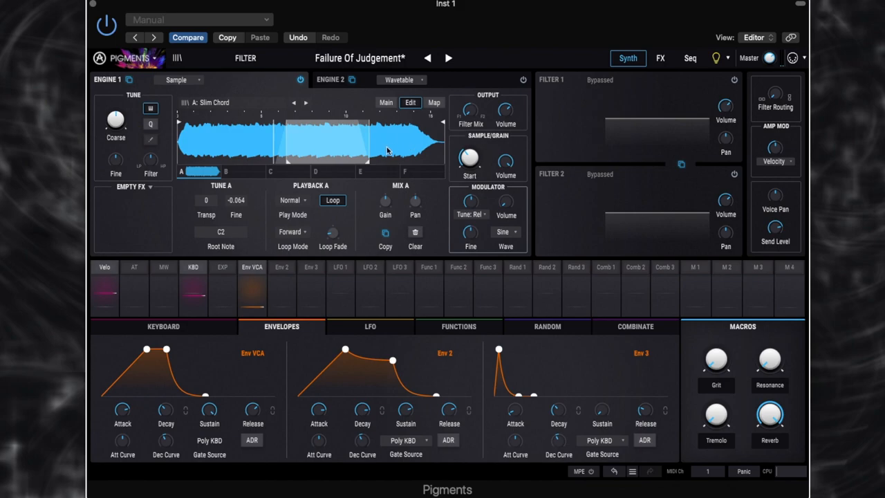
mouse_move(333, 234)
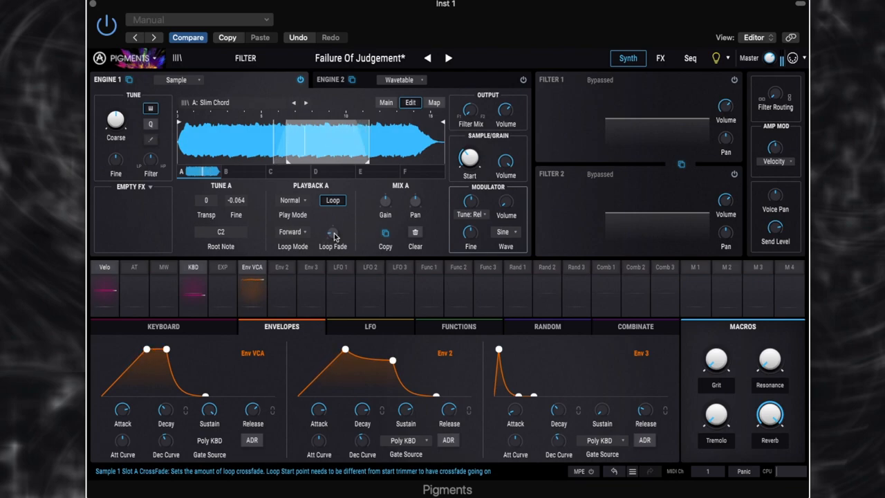
left_click_drag(333, 232, 332, 221)
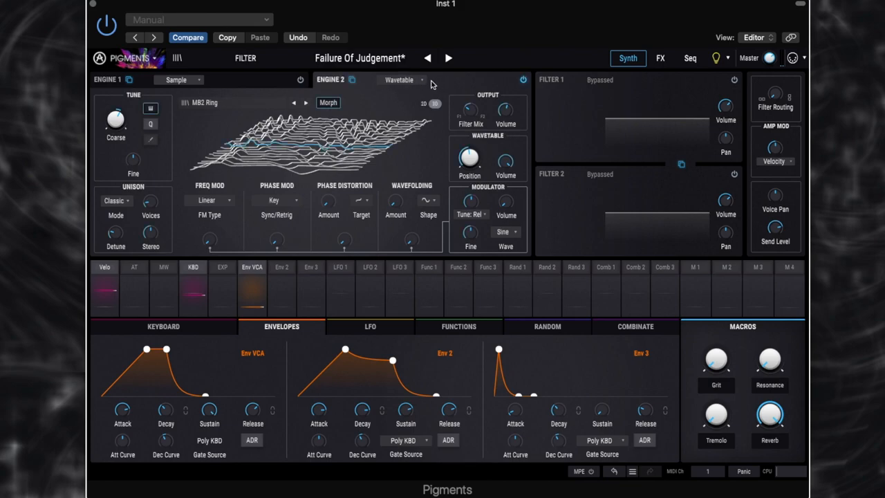
mouse_move(233, 104)
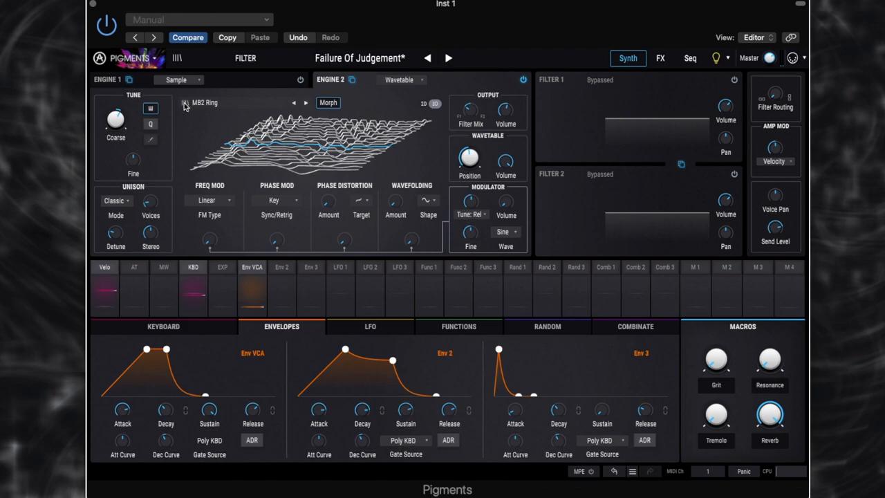
Open the wavetable browser and look through the Synthesizers category.
left_click(205, 102)
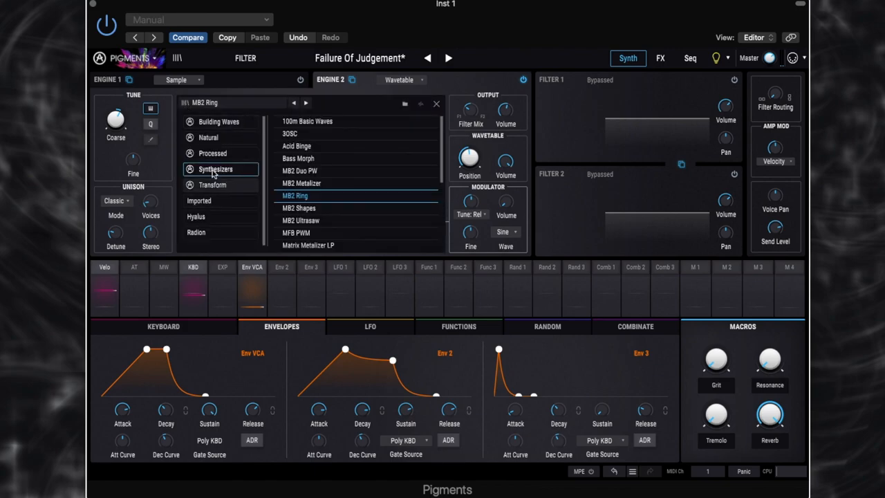
left_click(436, 104)
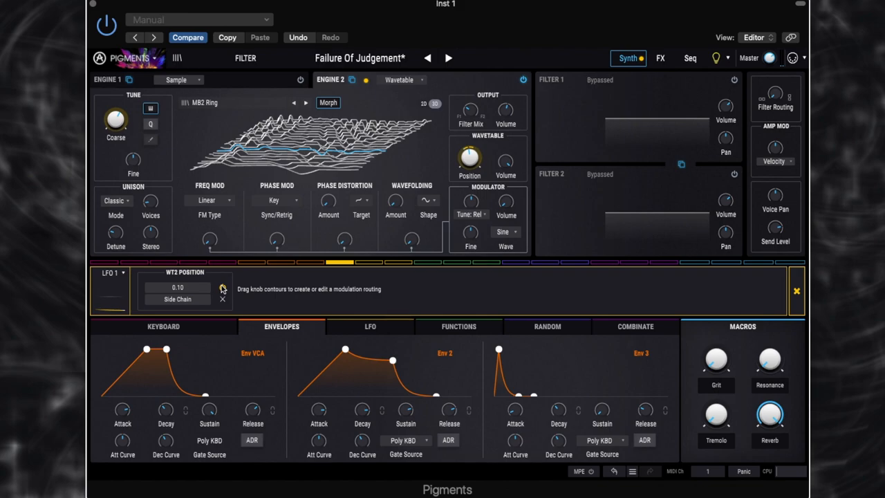
Display LFO 1's sine shape and tempo-synced rate settings.
left_click(370, 326)
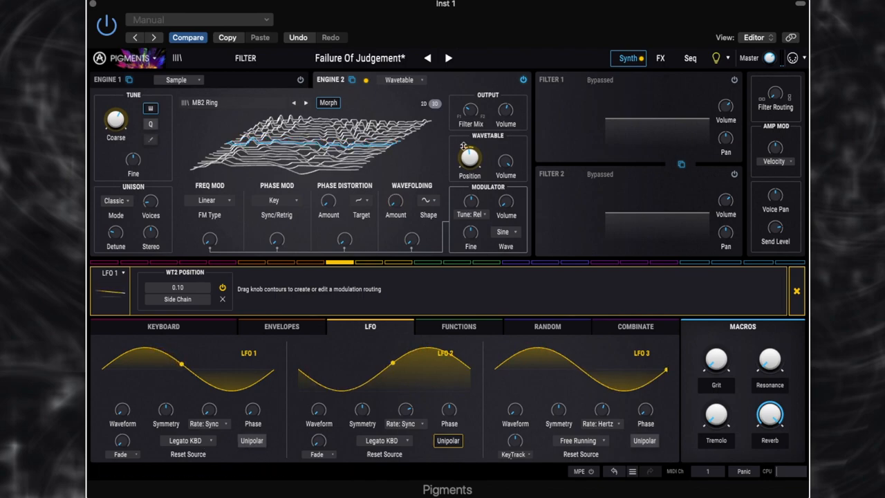
left_click_drag(469, 157, 470, 145)
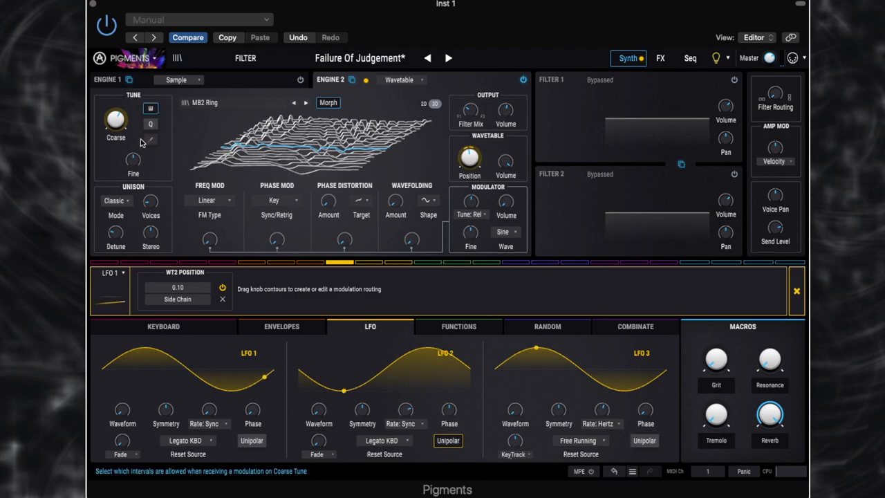
Set engine two's Classic unison to 2 voices with about 2.19% detune.
left_click_drag(115, 119, 116, 104)
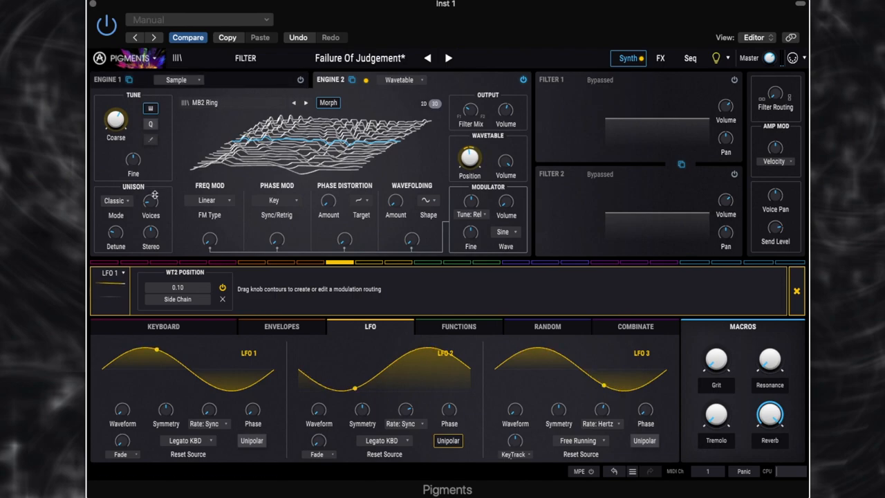
left_click_drag(151, 200, 150, 197)
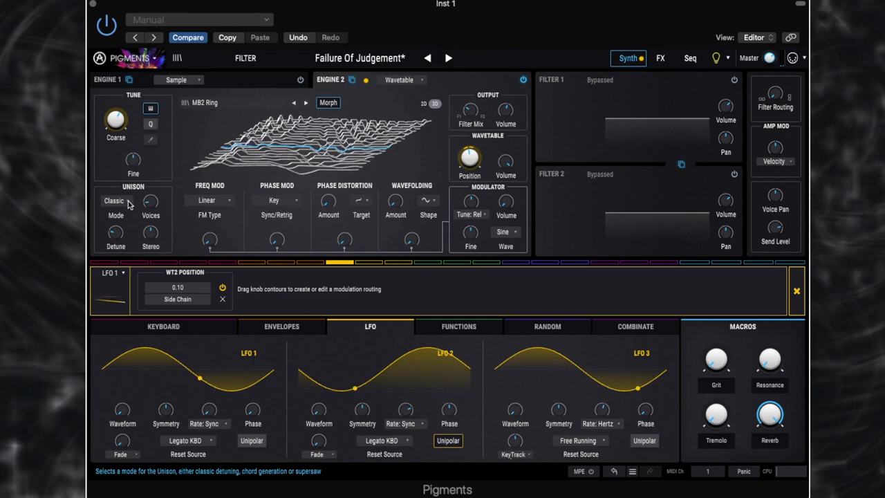
left_click_drag(150, 202, 150, 197)
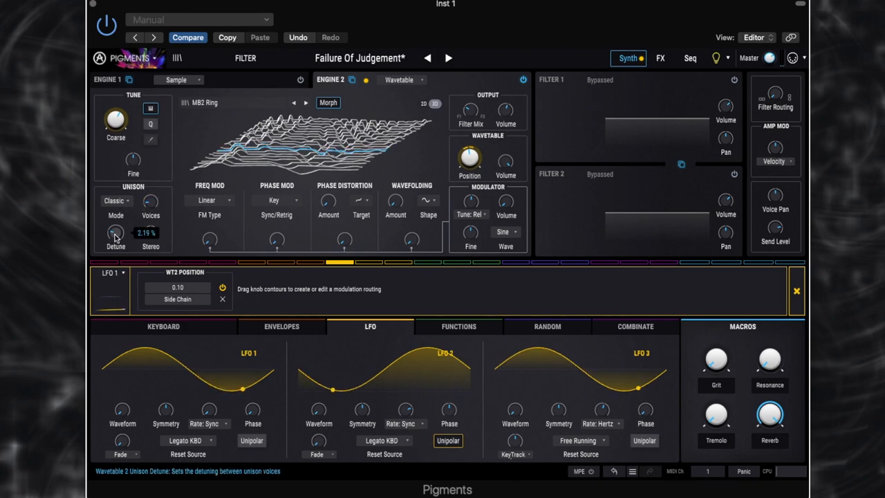
left_click_drag(150, 236, 150, 221)
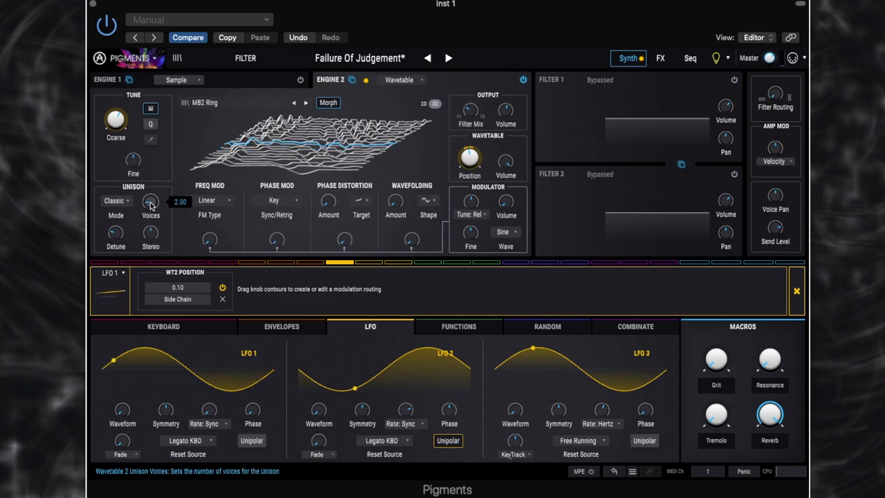
left_click_drag(150, 201, 151, 221)
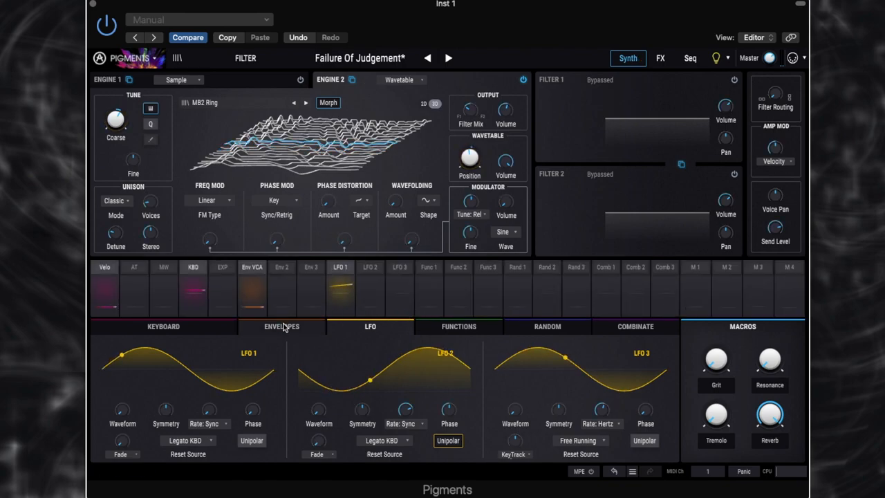
Show the envelope modulators and adjust the Env VCA attack.
left_click(282, 325)
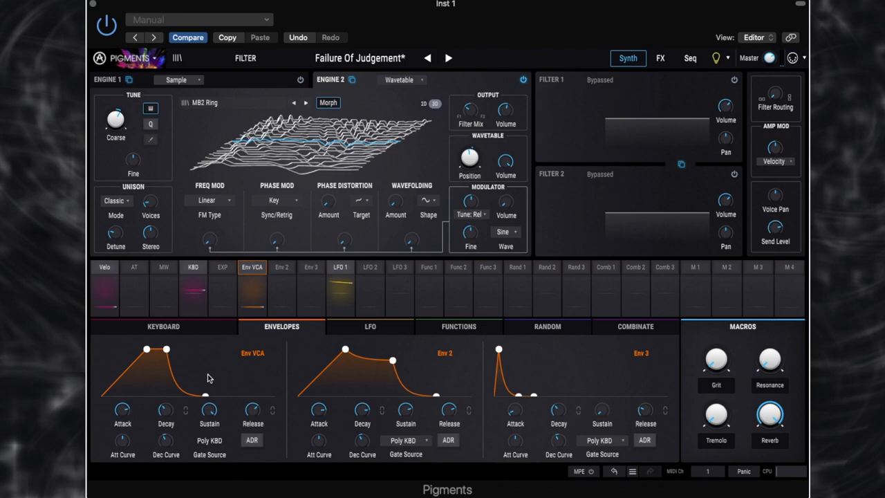
mouse_move(122, 410)
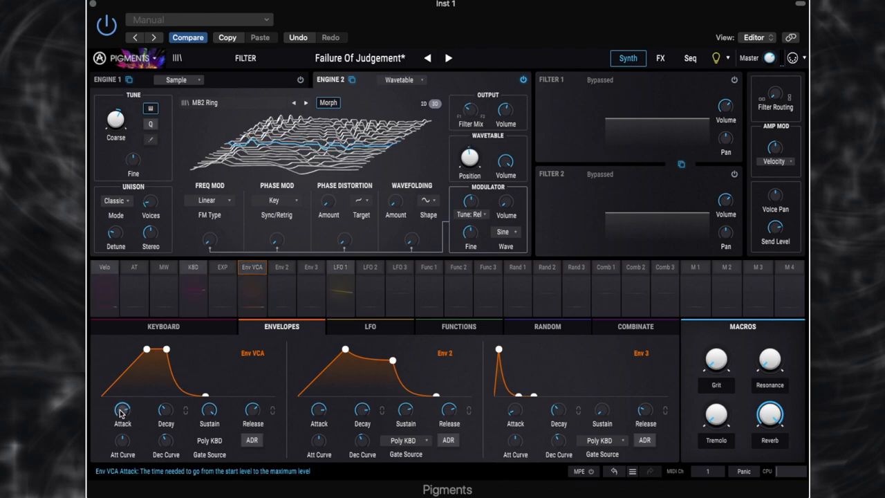
left_click_drag(121, 410, 128, 401)
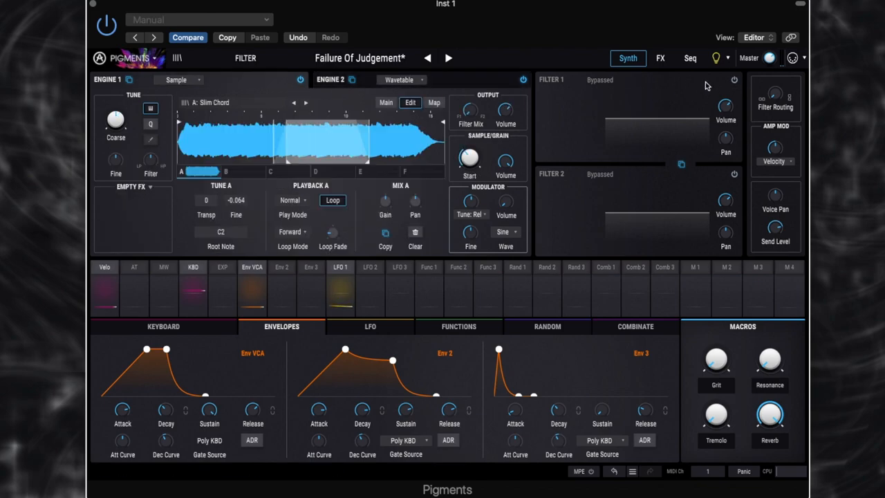
Enable Filter 1 and set its type to Matrix 12 in LP24 mode.
left_click(735, 80)
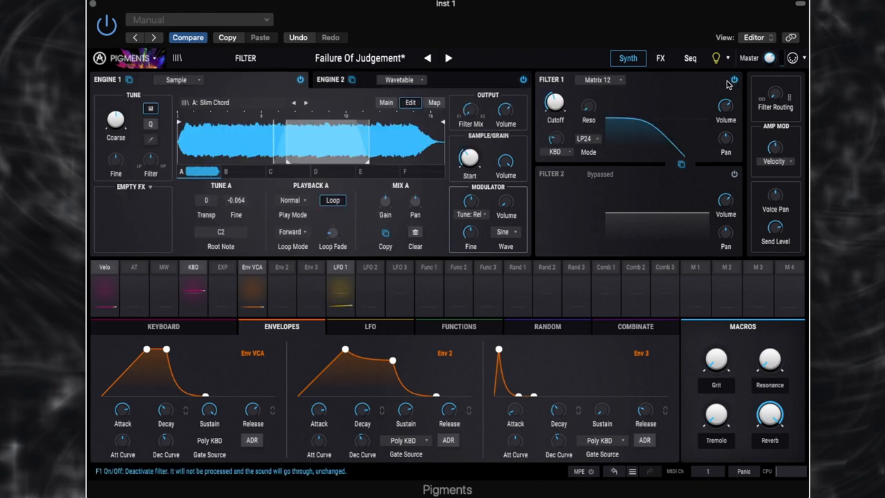
left_click(598, 79)
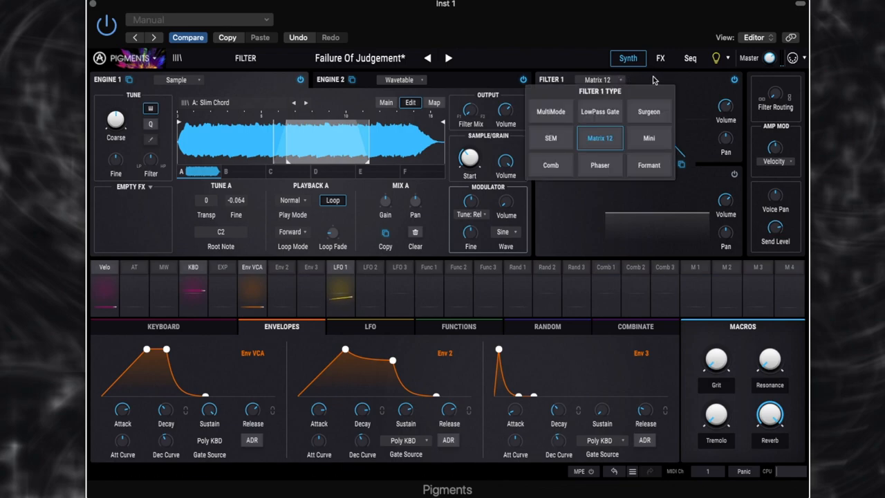
left_click(600, 137)
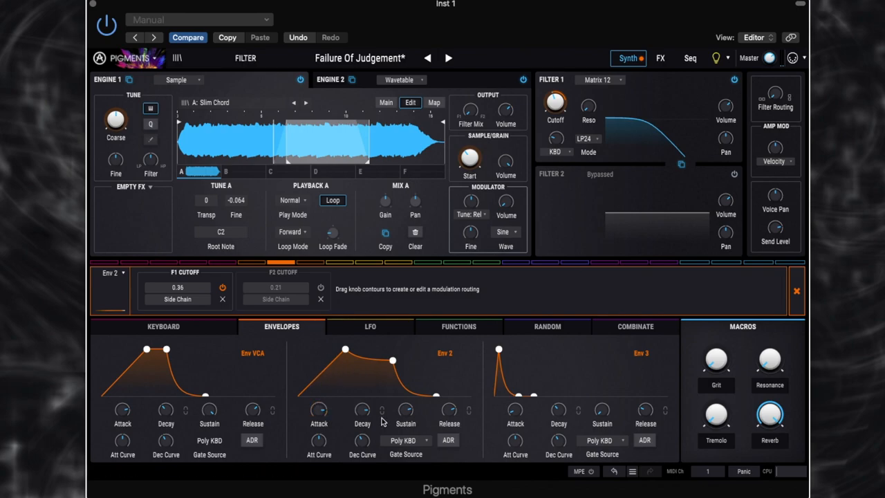
Adjust the decay of Env 2.
left_click_drag(406, 410, 406, 387)
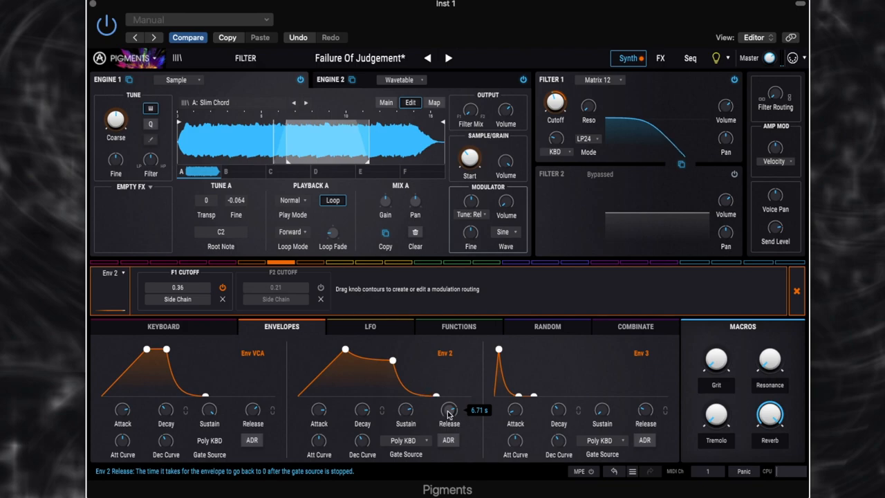
mouse_move(726, 197)
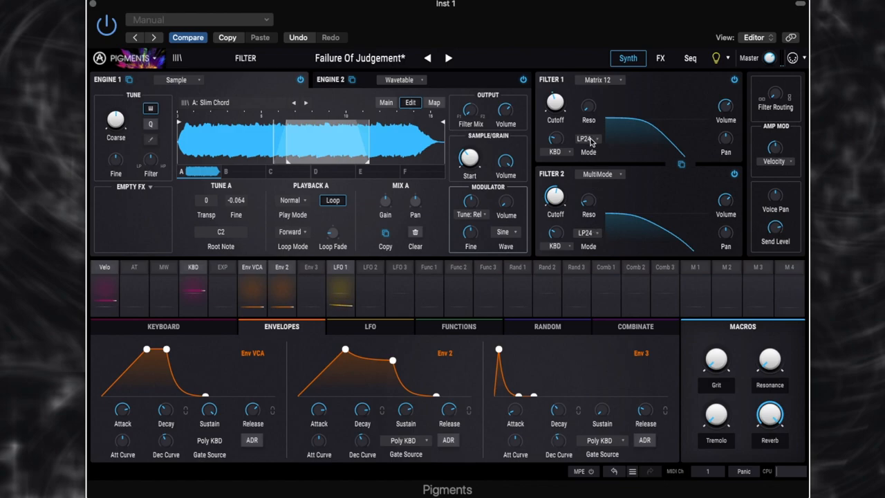
mouse_move(595, 240)
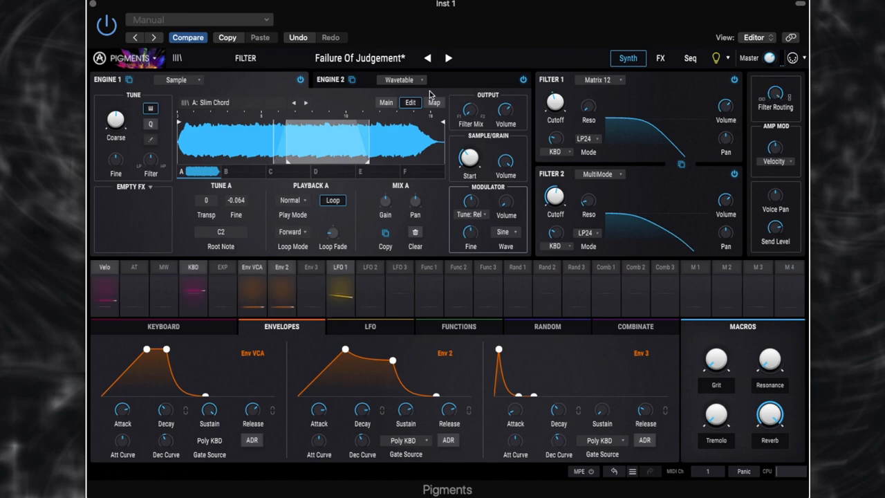
mouse_move(650, 94)
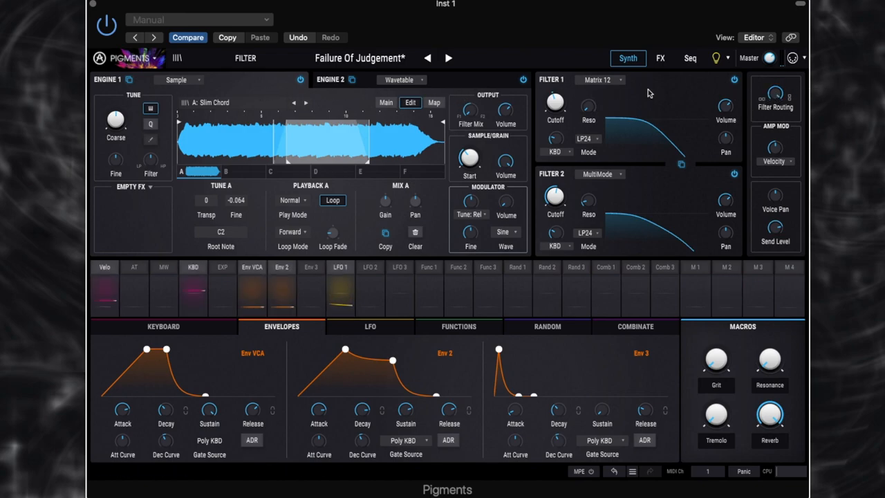
mouse_move(800, 103)
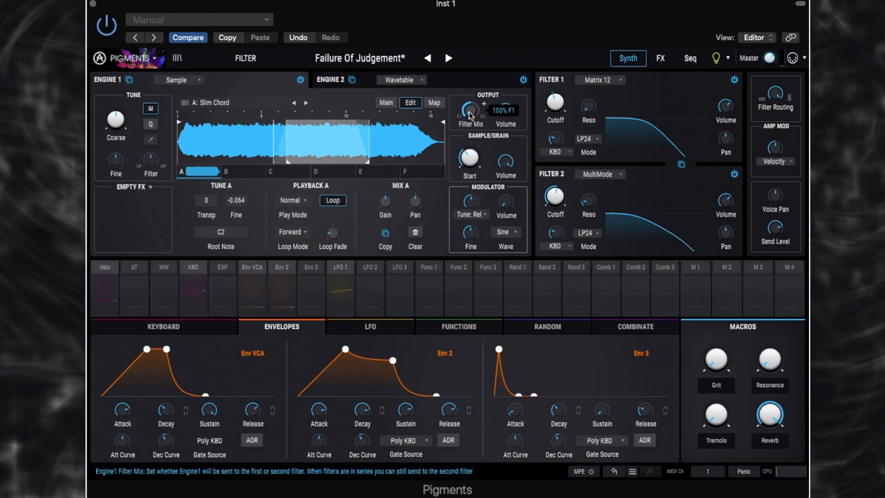
mouse_move(472, 116)
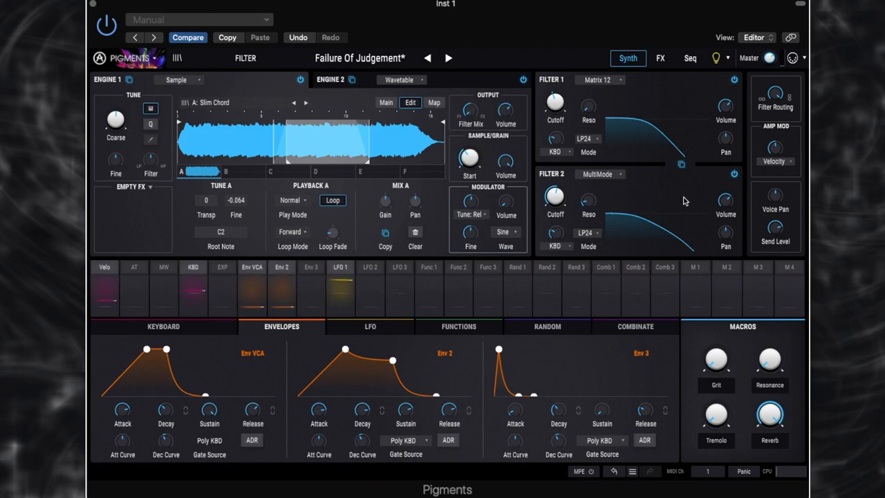
mouse_move(775, 94)
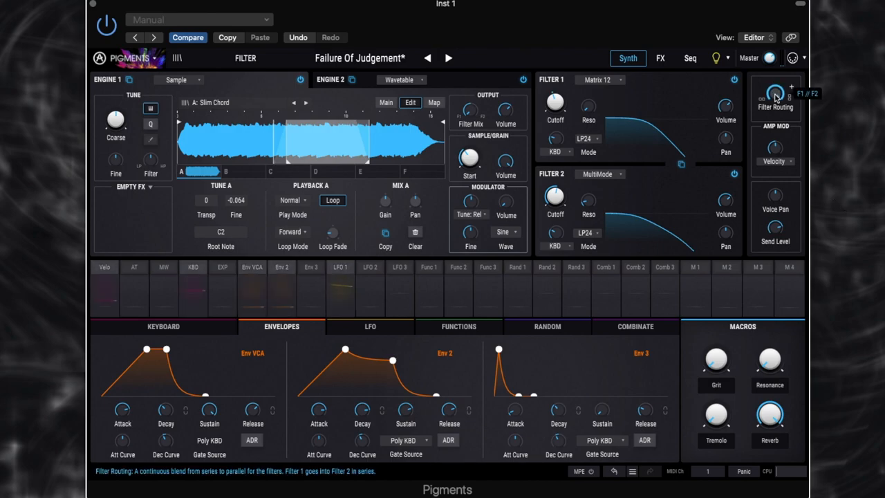
Adjust the Filter Routing knob between series and parallel blending.
left_click_drag(775, 93, 775, 104)
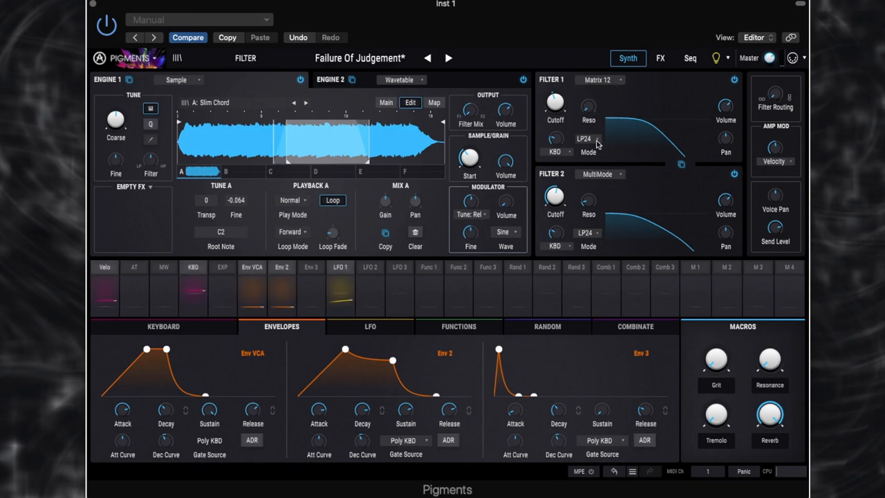
mouse_move(736, 175)
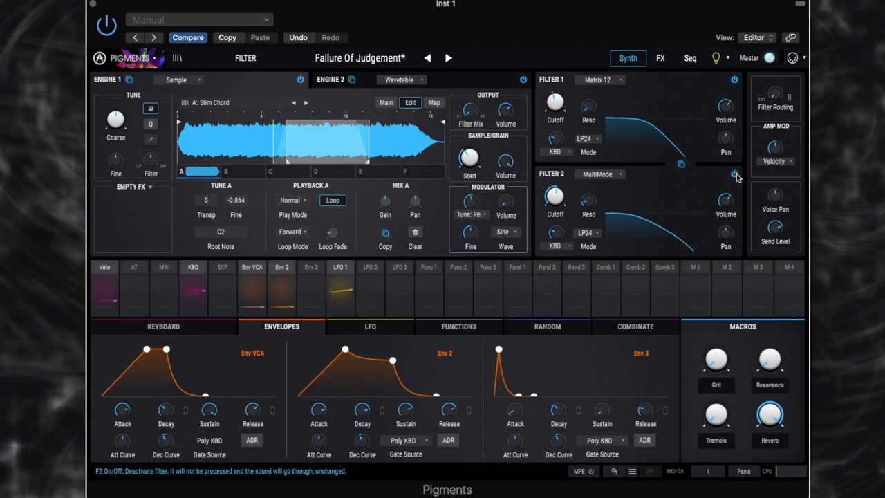
Briefly bypass Filter 2, then re-enable it as the MultiMode LP24 low-pass.
left_click(735, 174)
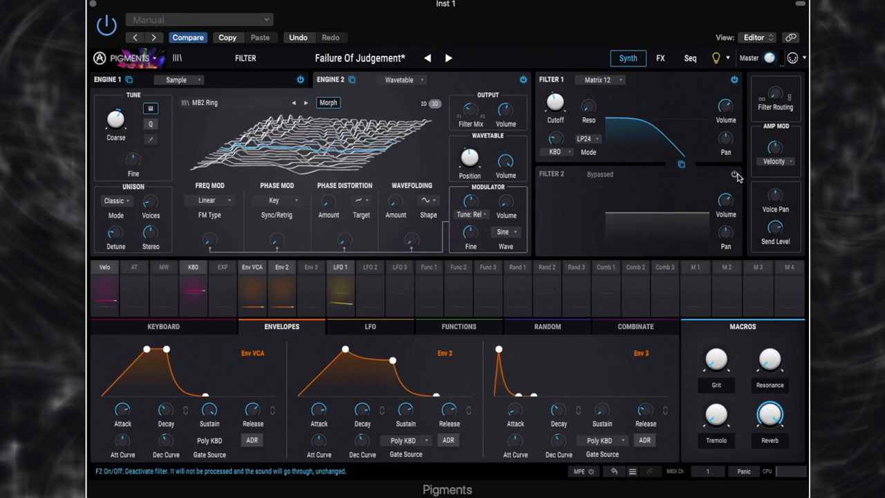
left_click(735, 174)
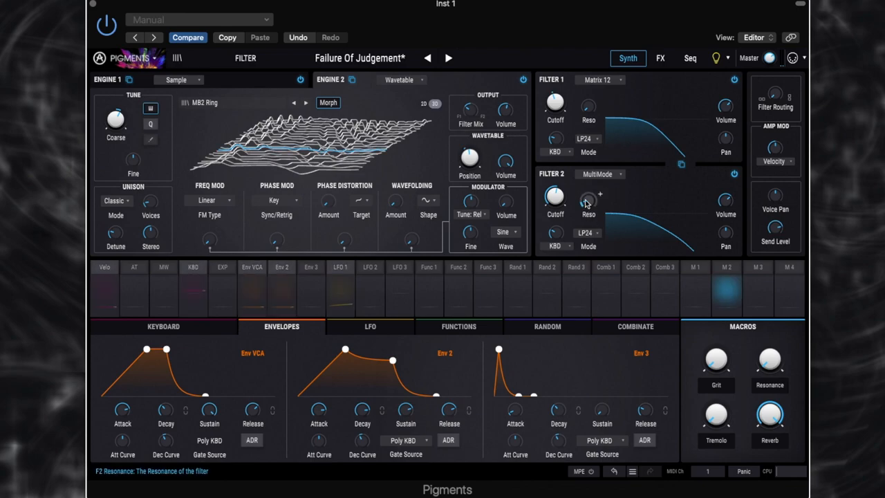
Nudge the Resonance macro on Filter 2, then show the FX page with Bus A, Bus B and Send Bus.
left_click_drag(589, 201, 589, 197)
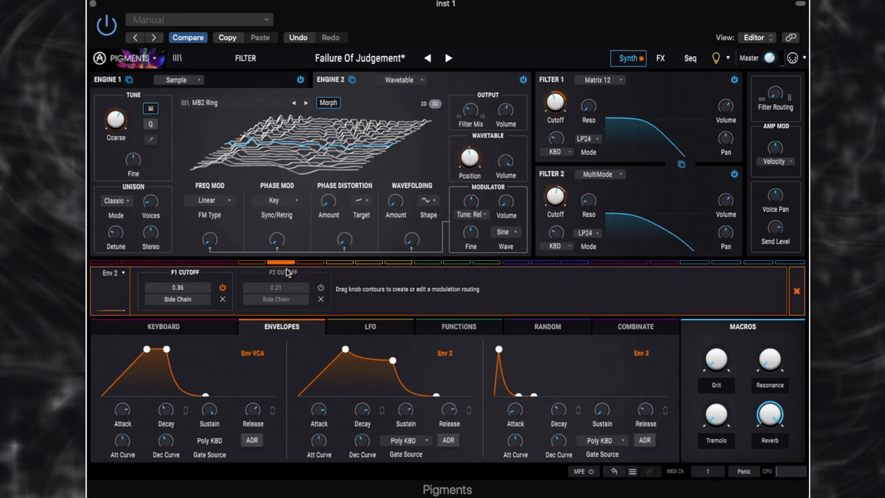
mouse_move(312, 293)
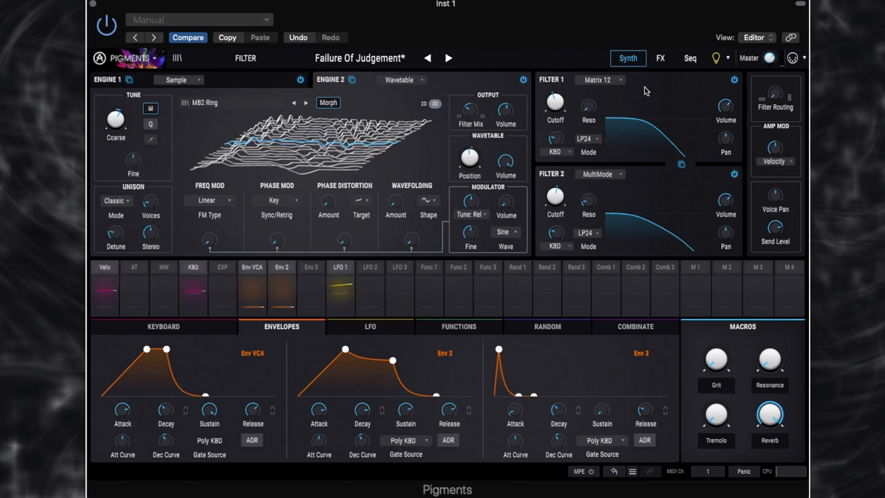
left_click(660, 57)
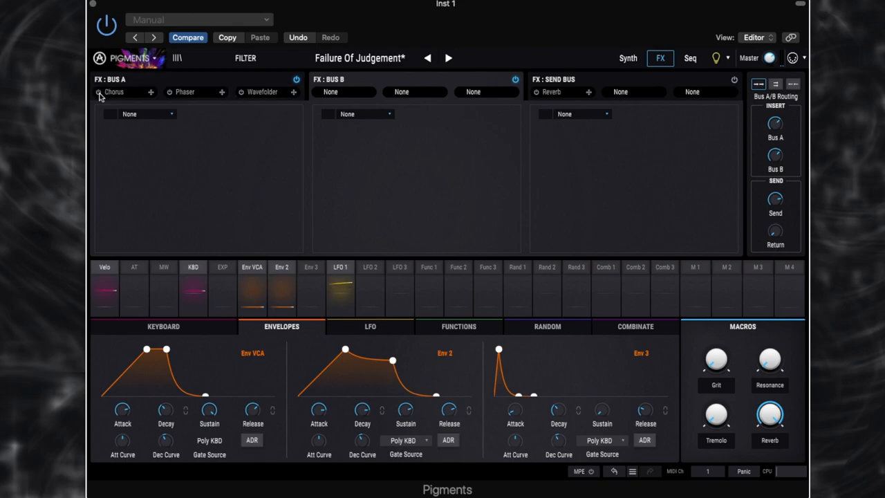
Expand Bus A's Chorus (0.275 Hz, 6.19 ms, 3 voices), Phaser and Wavefolder panels.
left_click(114, 91)
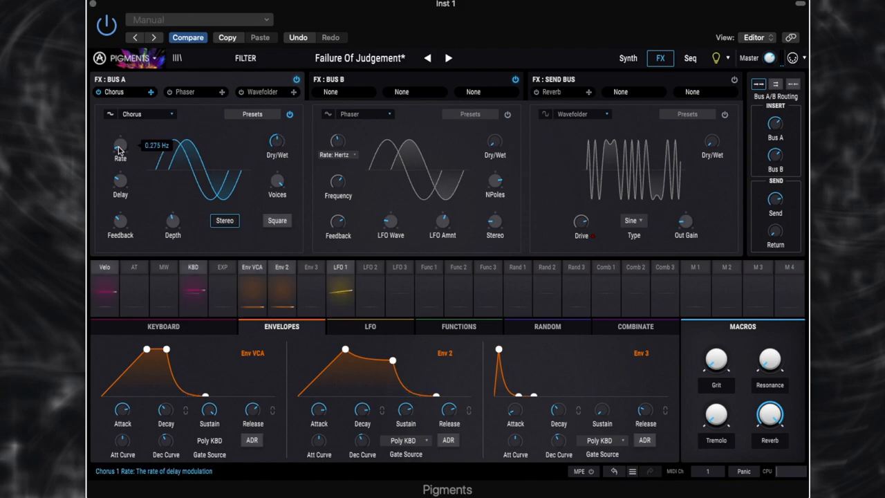
mouse_move(120, 181)
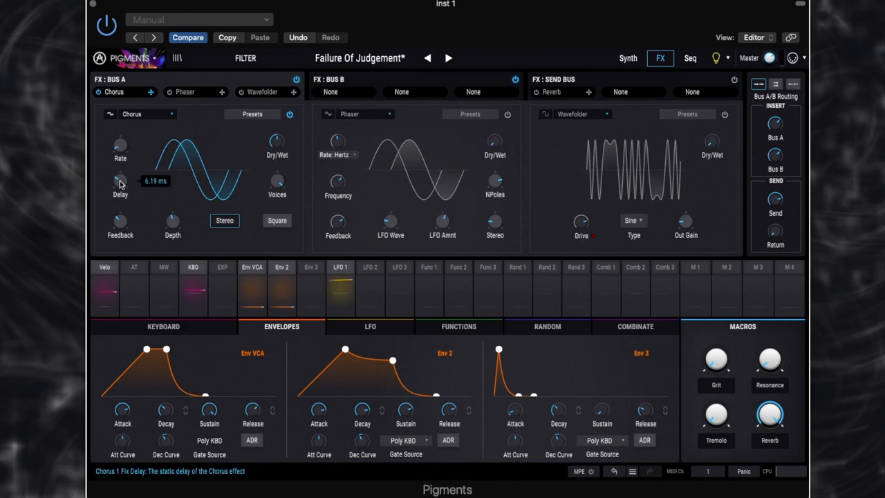
mouse_move(120, 218)
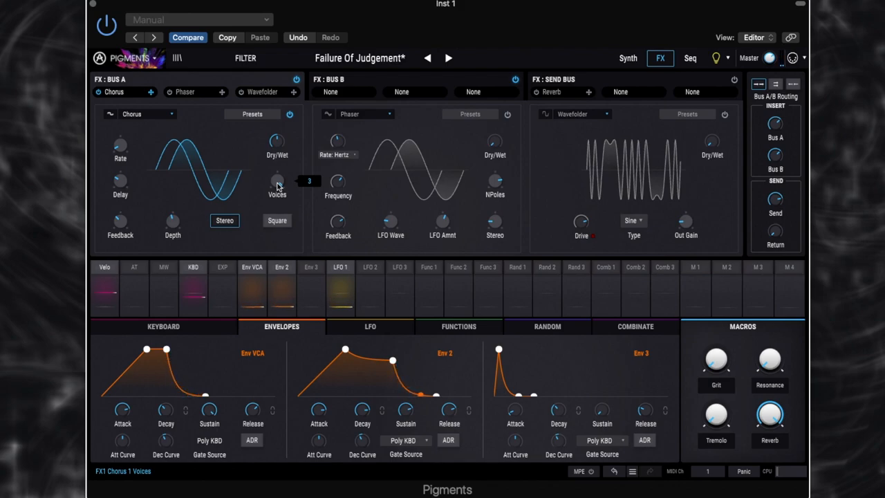
mouse_move(596, 83)
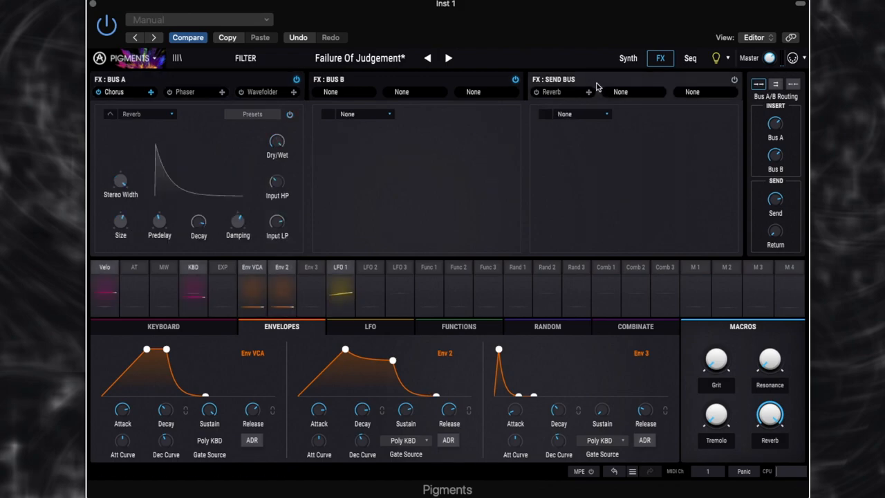
mouse_move(735, 82)
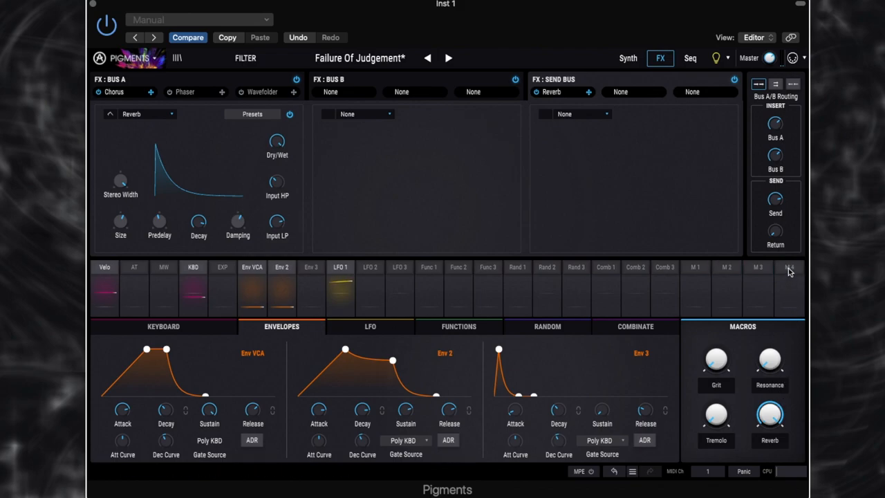
Open macro M4's routings to drive Bus Send Volume at 0.70.
left_click(791, 267)
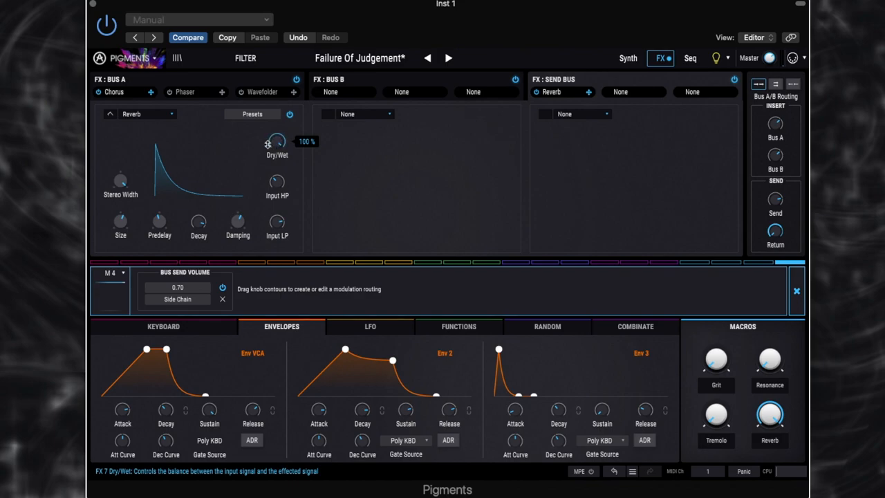
mouse_move(198, 224)
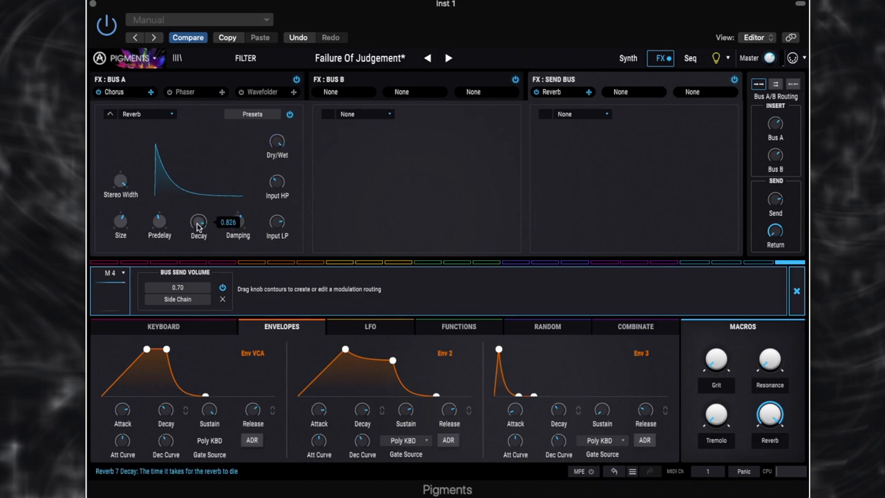
mouse_move(120, 181)
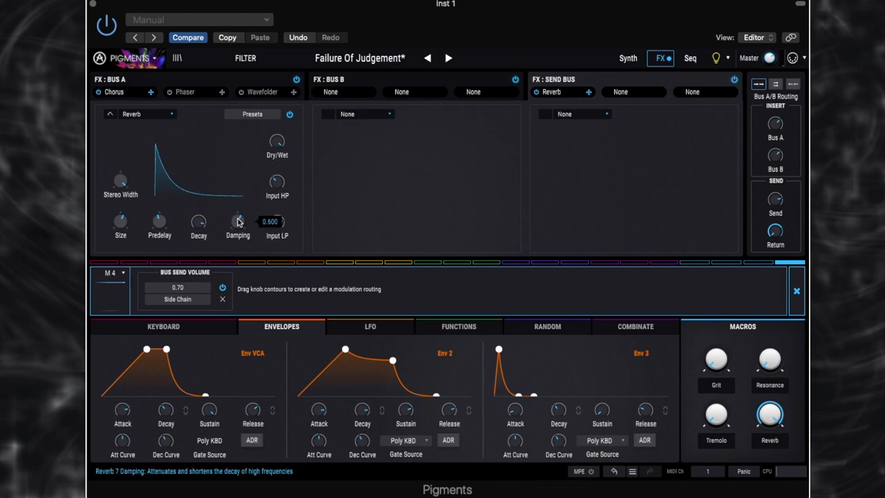
mouse_move(277, 181)
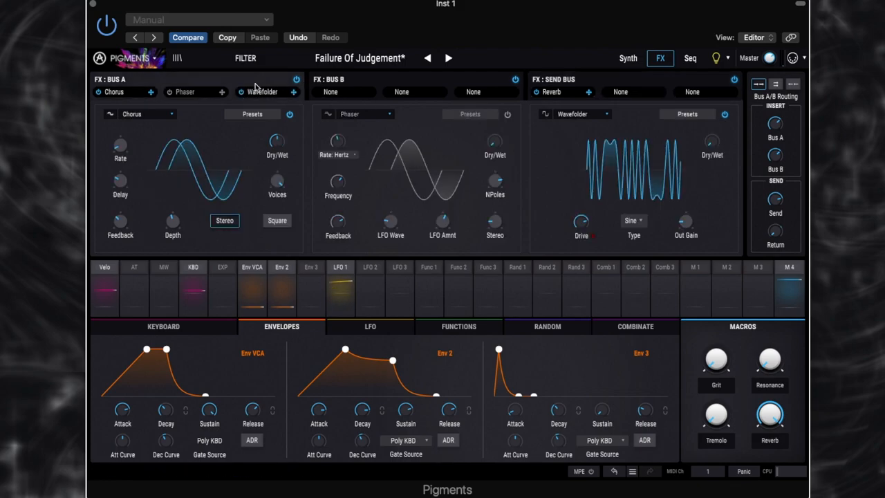
mouse_move(594, 247)
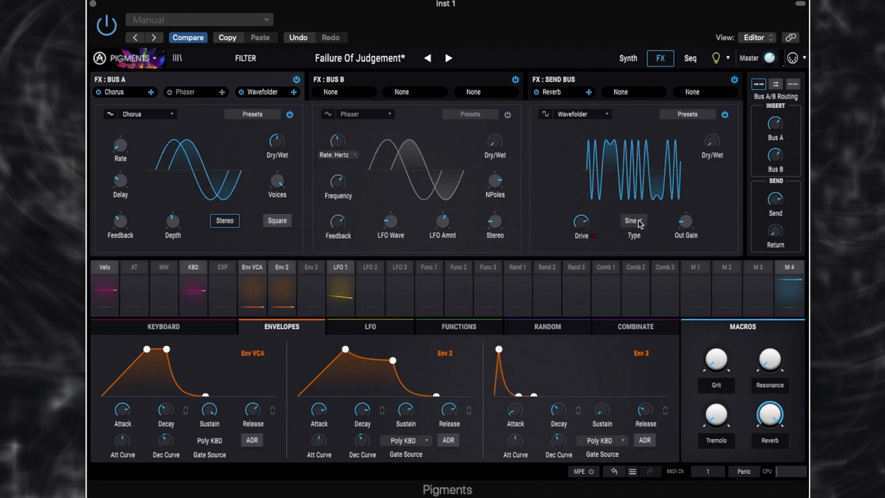
Route the Grit macro M1 to Wavefolder Dry/Wet at 0.50 from 0%, and test it.
left_click(632, 220)
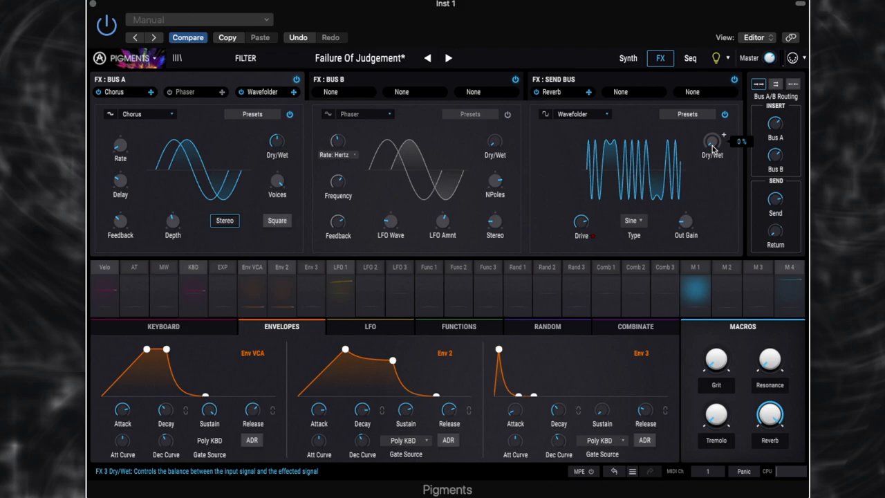
left_click(713, 141)
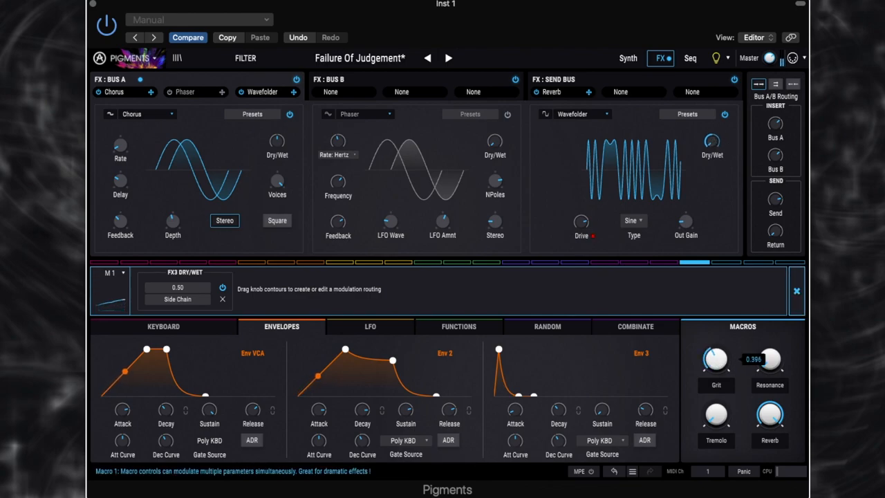
left_click_drag(770, 359, 770, 345)
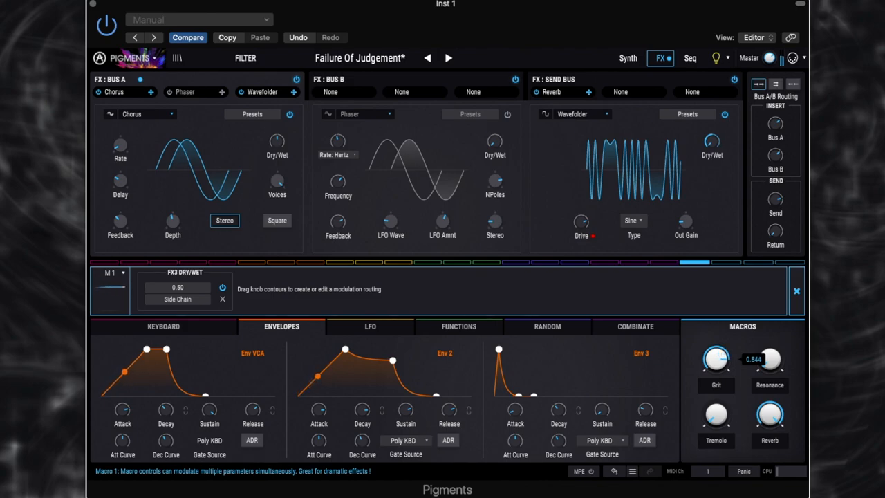
left_click_drag(716, 363, 716, 356)
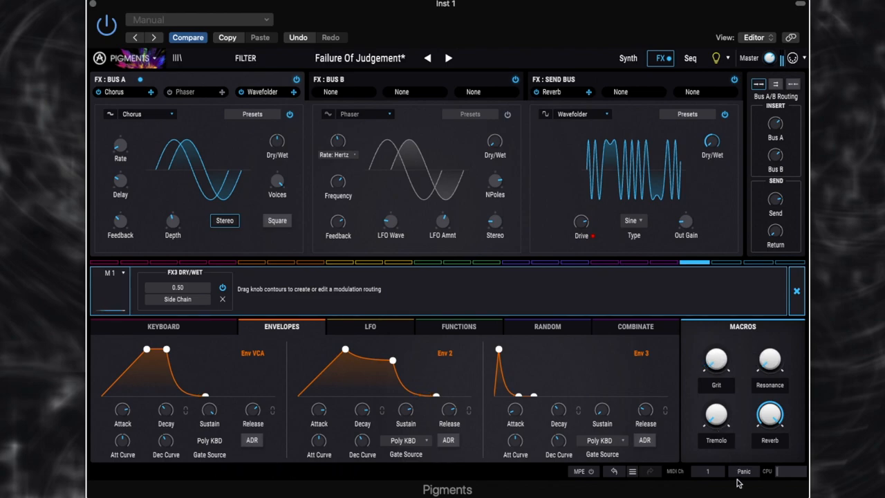
left_click(743, 471)
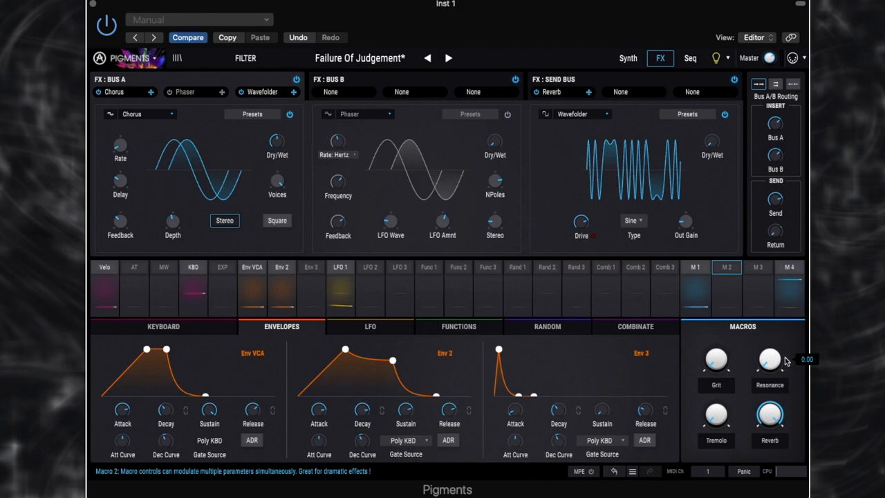
left_click(627, 58)
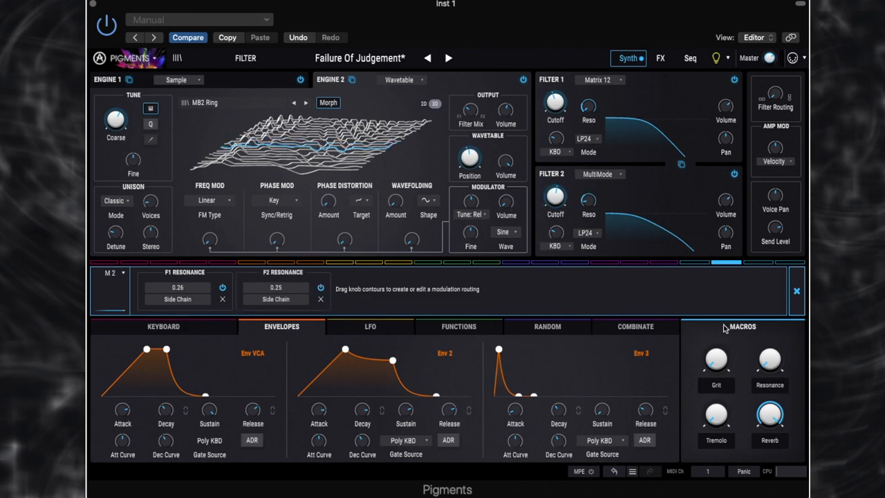
left_click(797, 291)
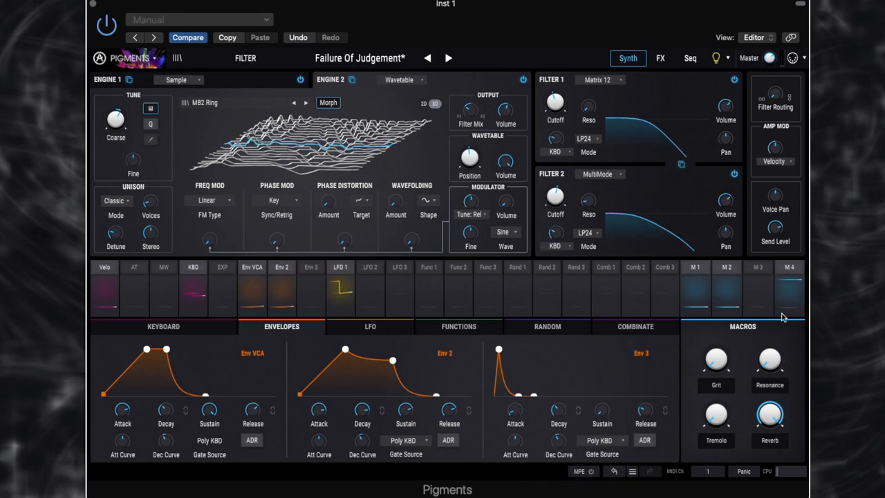
left_click(726, 284)
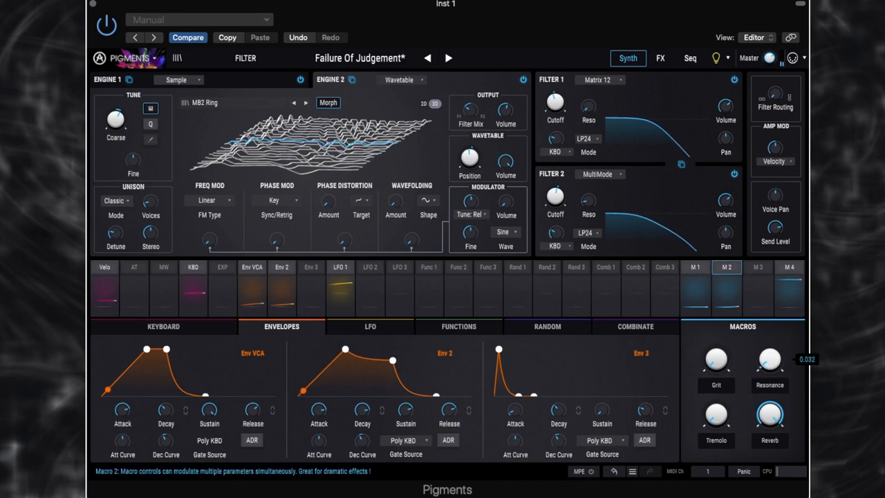
left_click_drag(770, 356, 770, 331)
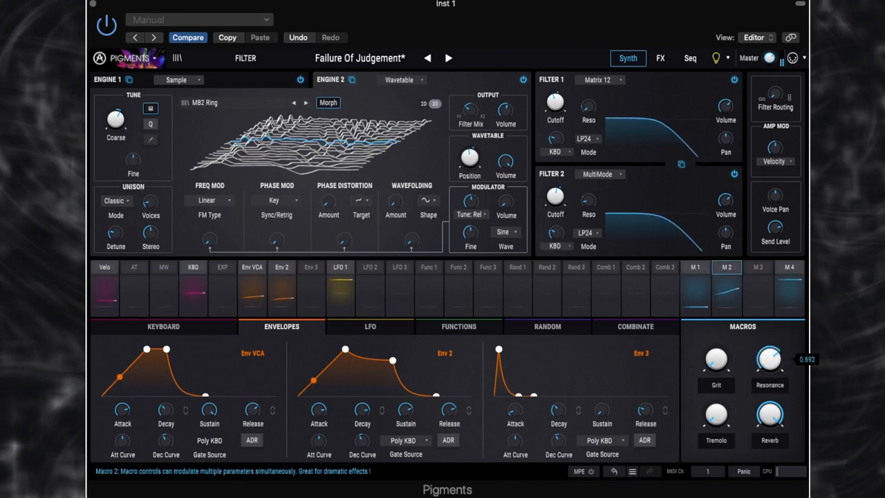
left_click_drag(770, 356, 770, 332)
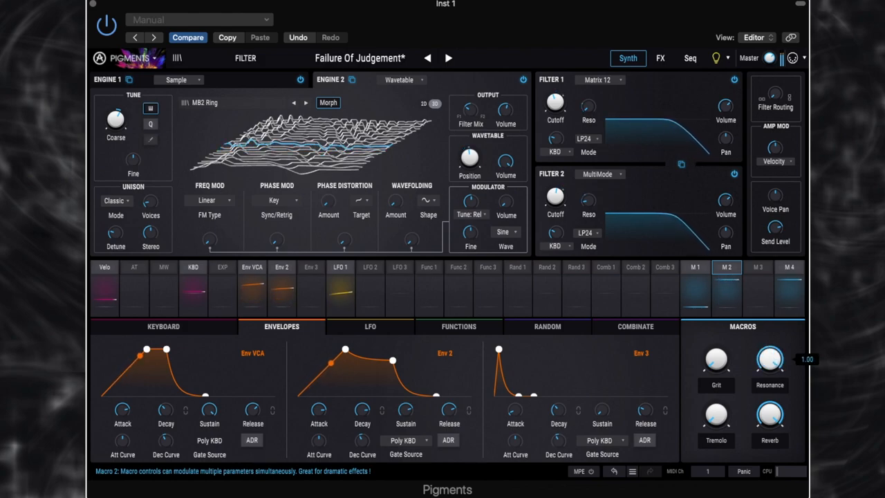
left_click_drag(770, 358, 770, 374)
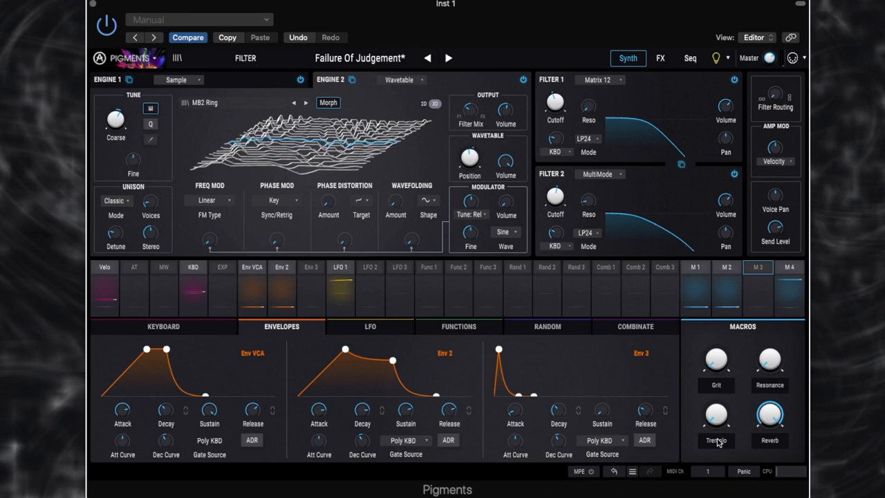
Inspect the Tremolo macro M3's LFO 2 route to Bus B Volume (-0.51) on the FX page.
left_click(758, 267)
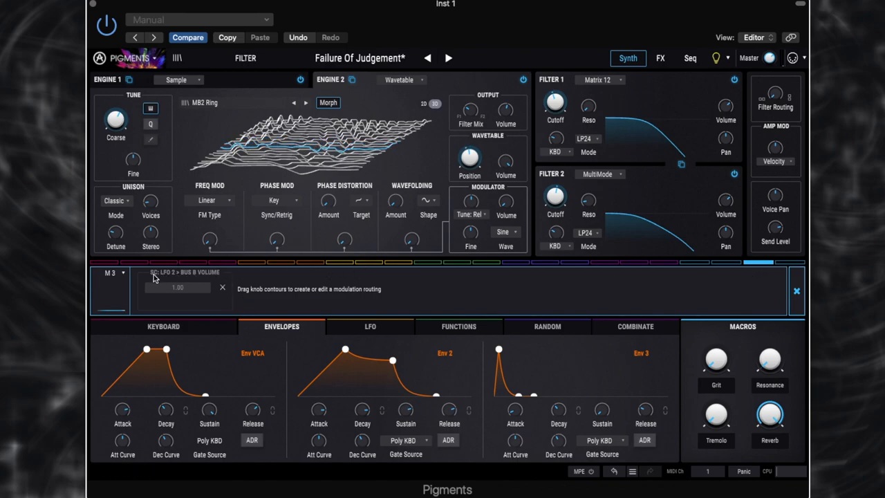
mouse_move(190, 277)
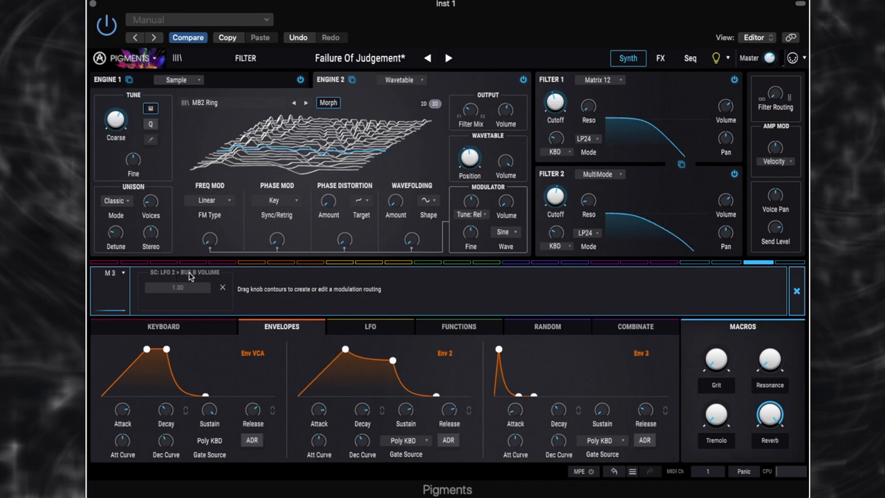
left_click(372, 262)
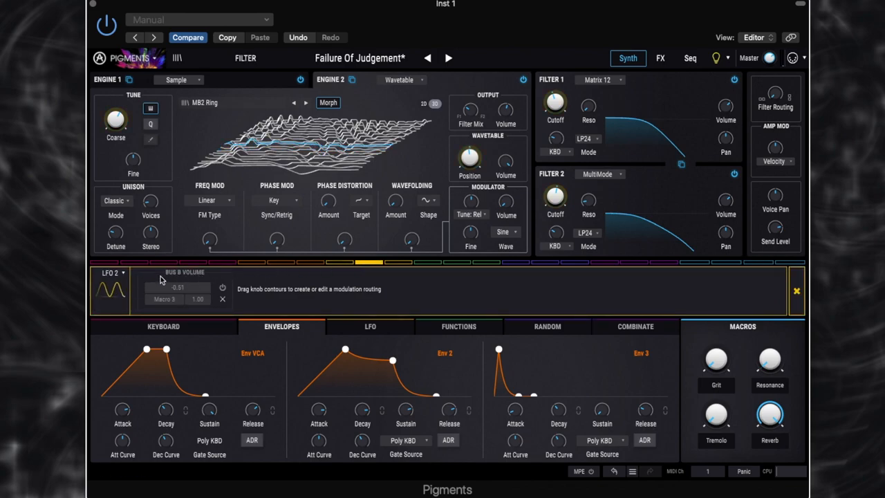
left_click(660, 58)
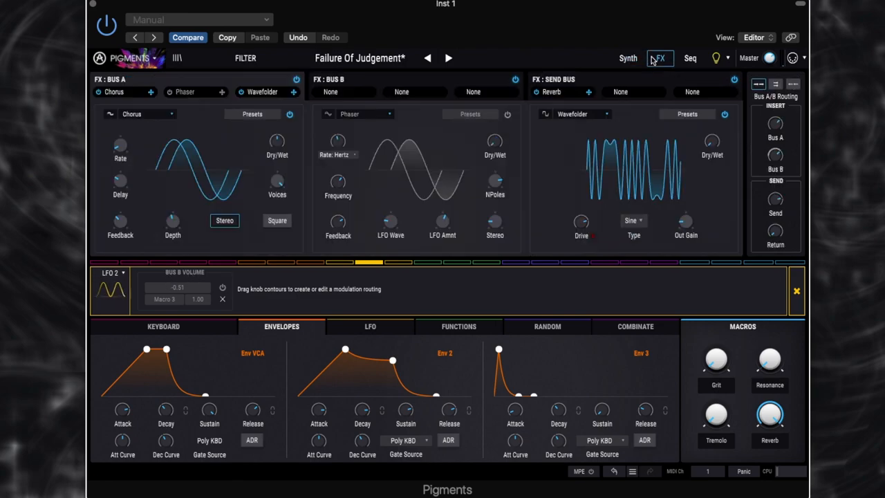
mouse_move(775, 155)
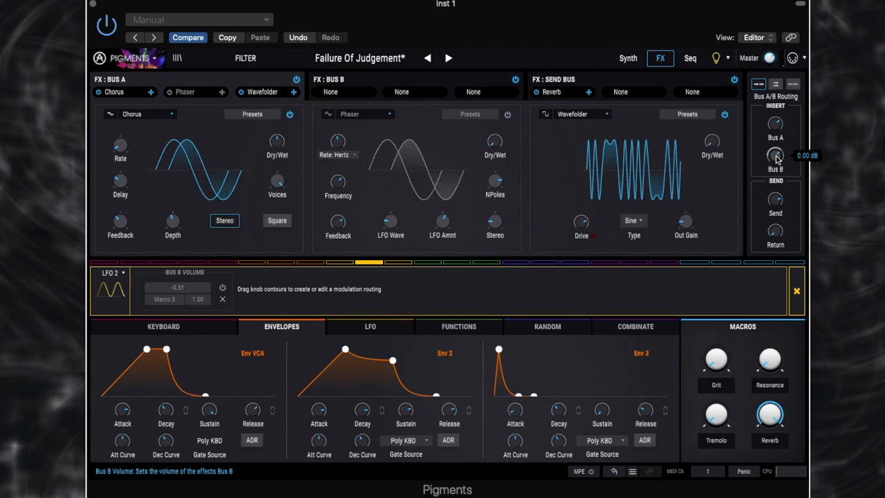
left_click(759, 84)
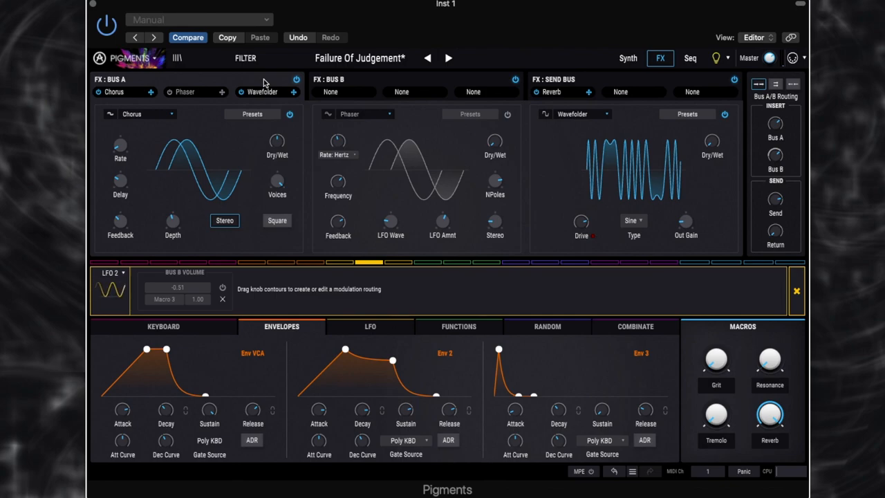
Close the LFO 2 routing panel so the modulator strip shows beside the FX buses.
left_click(776, 84)
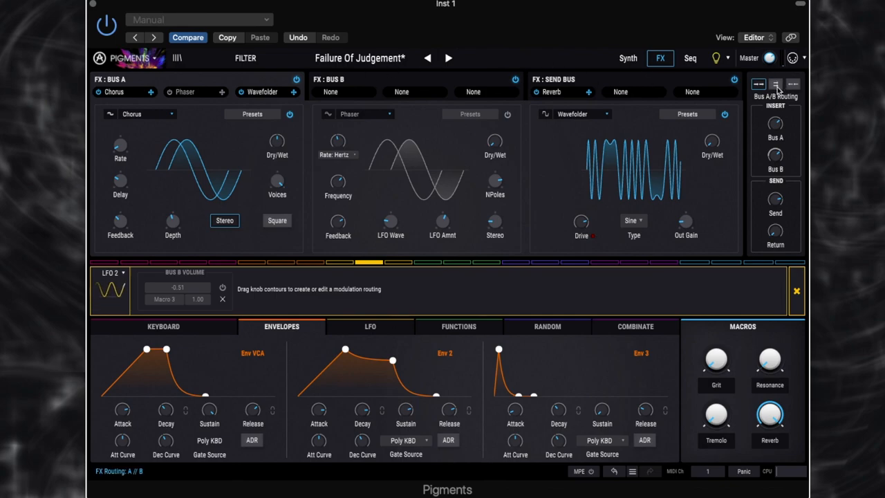
left_click(776, 84)
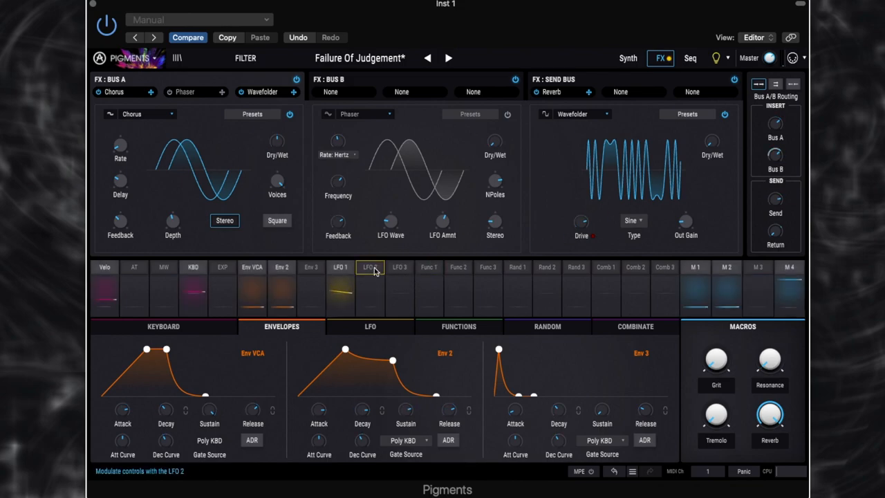
Show LFO 2's Bus B Volume route and raise the Tremolo macro to about 0.168.
left_click(370, 277)
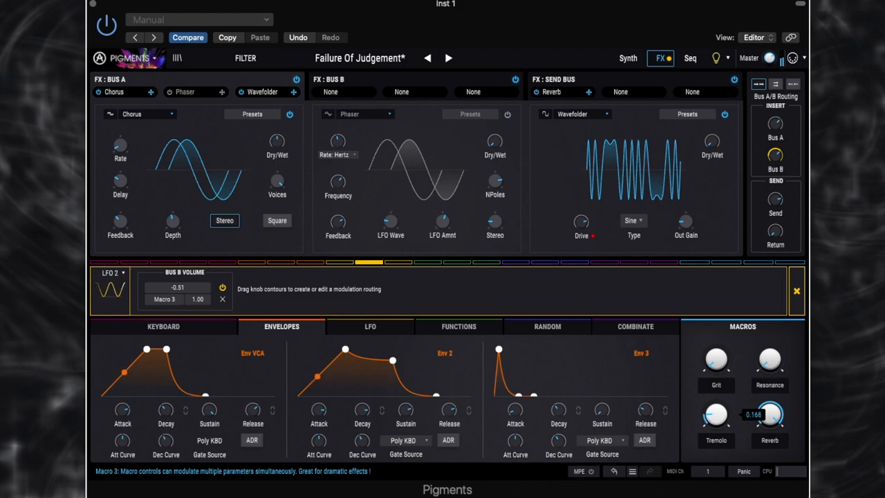
left_click_drag(770, 414, 769, 387)
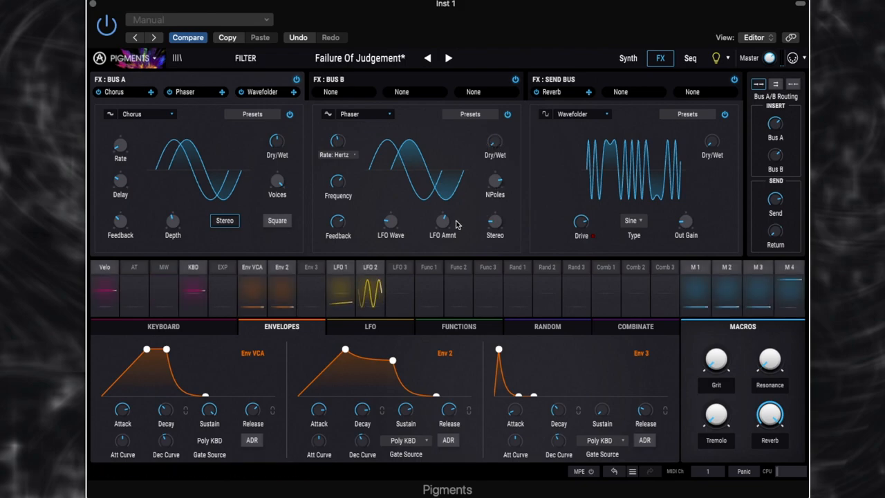
Adjust the Bus B Phaser's LFO Amount and Feedback knobs.
left_click_drag(442, 221, 442, 207)
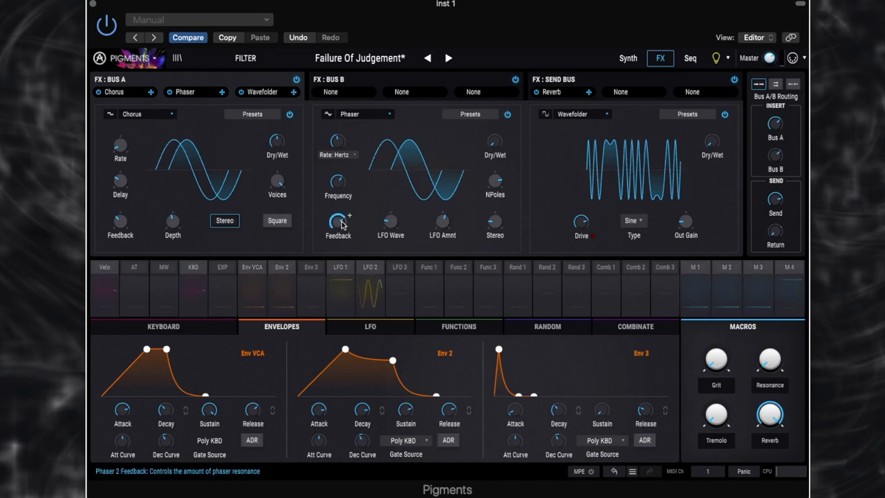
left_click_drag(337, 142, 338, 145)
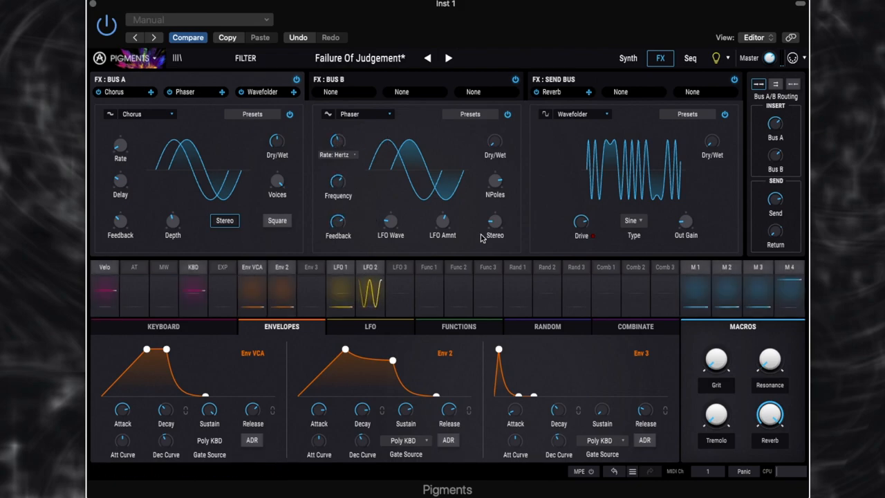
mouse_move(494, 141)
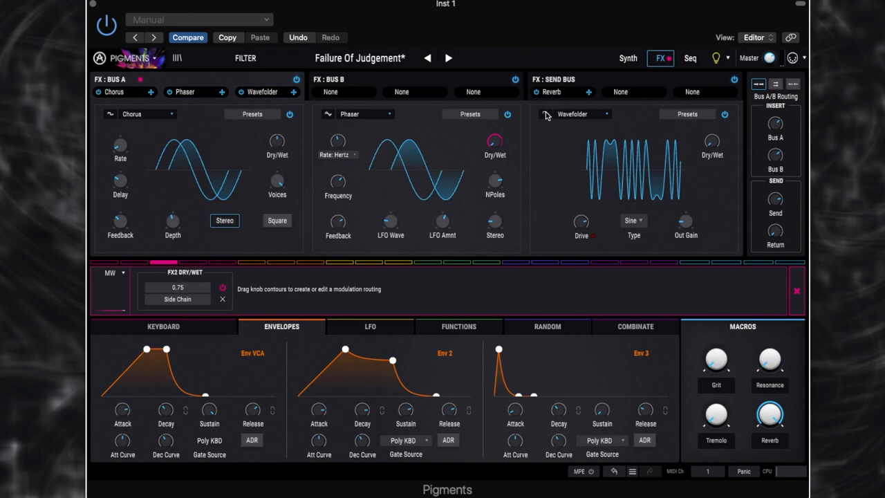
mouse_move(494, 142)
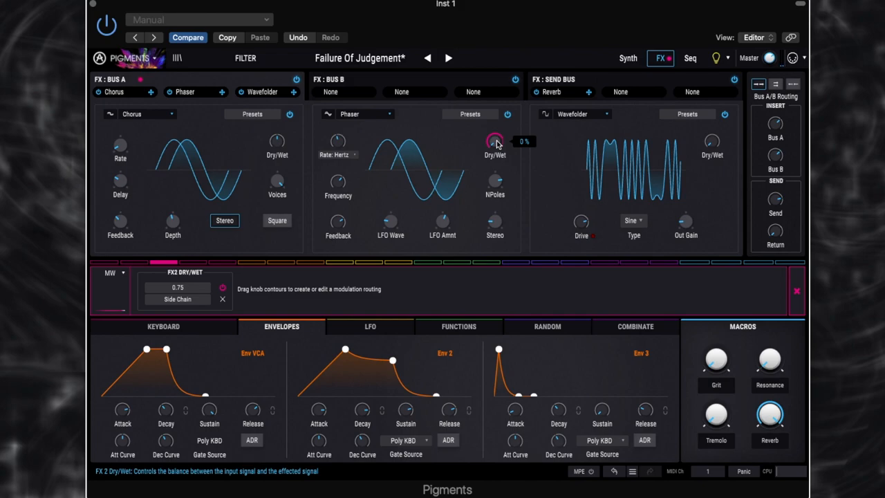
Keep the Phaser Dry/Wet at 0% and show Engine 1's Slim Chord sample map.
left_click(627, 58)
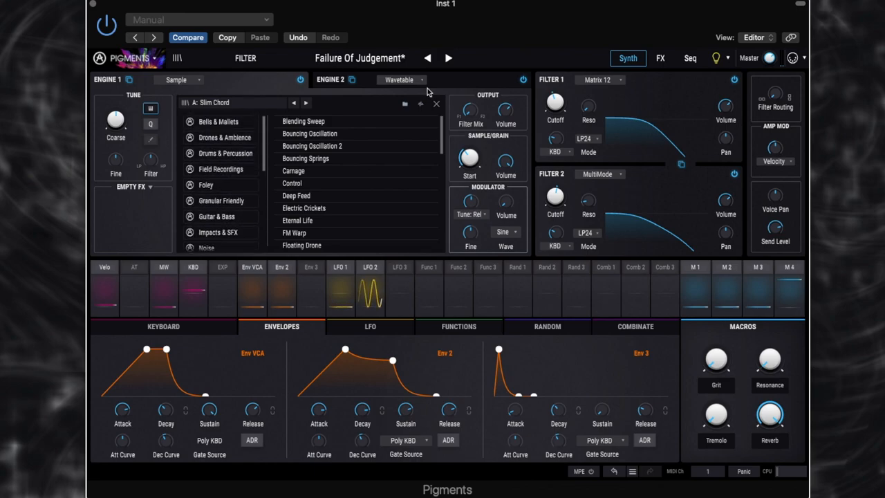
left_click(411, 102)
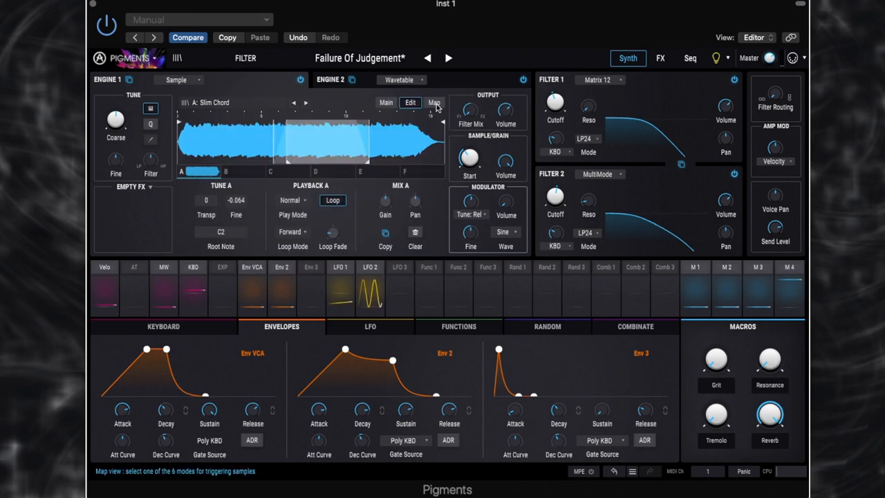